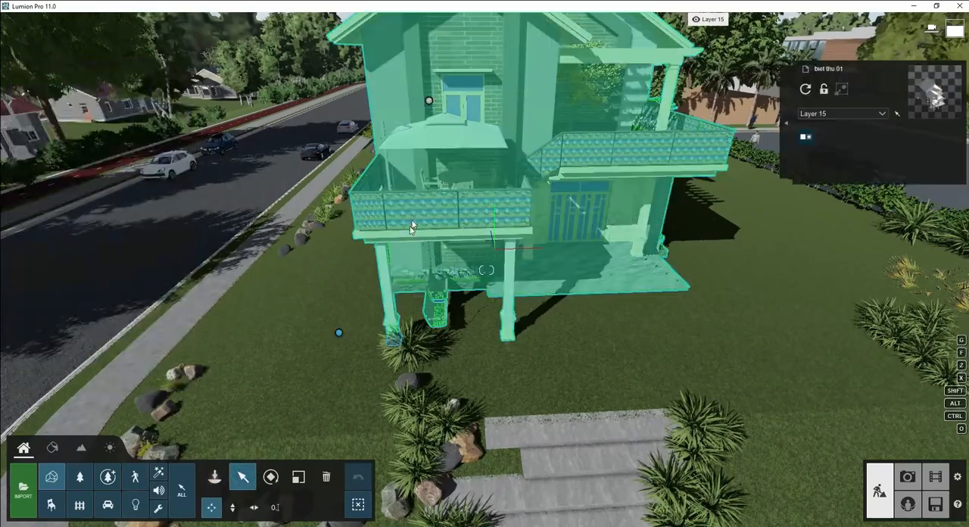
{"action": "mouse_move", "coordinate": [379, 314]}
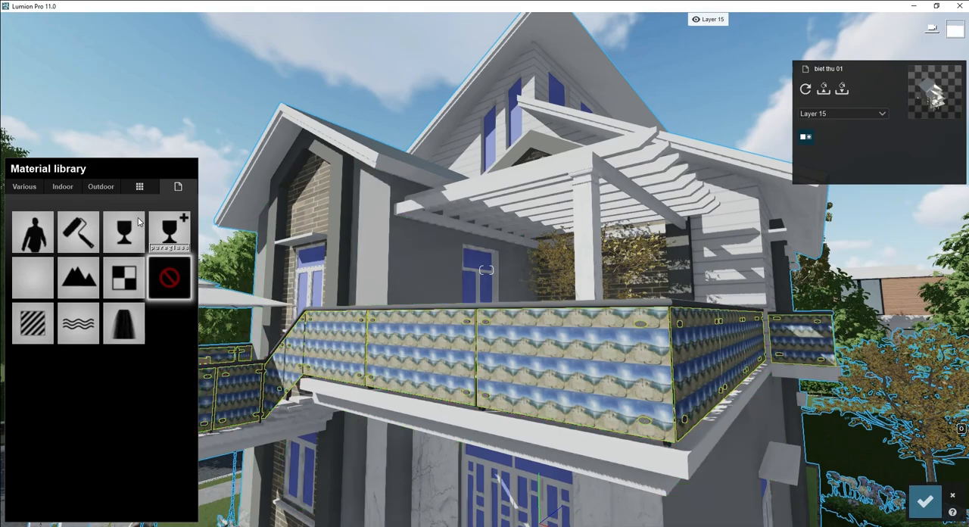
Browse the Indoor material categories and bring up the metal materials for the railing.
{"action": "left_click", "coordinate": [122, 231]}
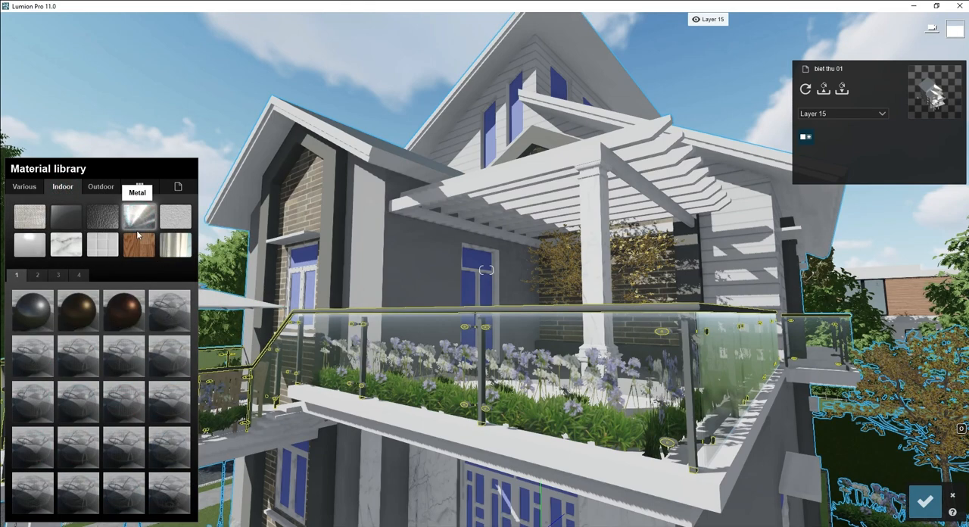
{"action": "left_click", "coordinate": [138, 218]}
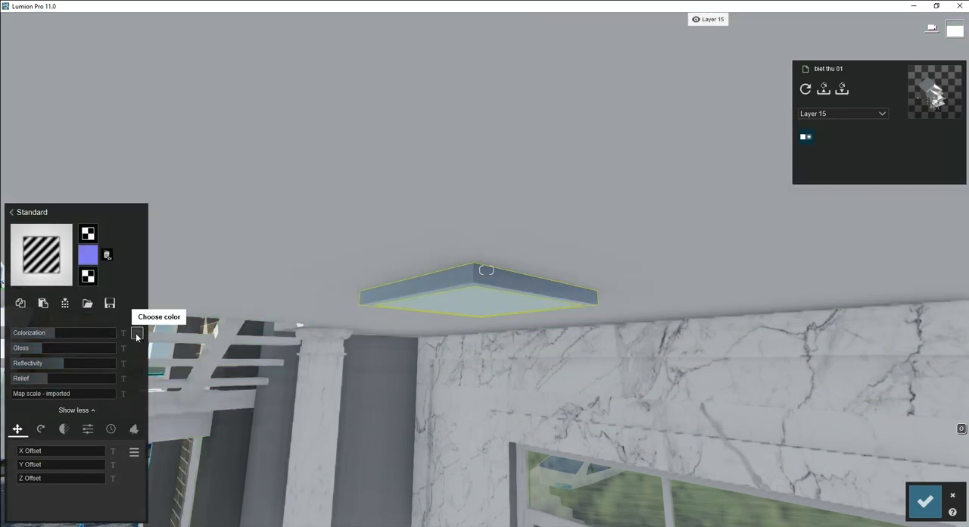
Give the ceiling fixture's Standard material a bluish colour before leaving for the Welcome screen.
{"action": "left_click", "coordinate": [138, 333]}
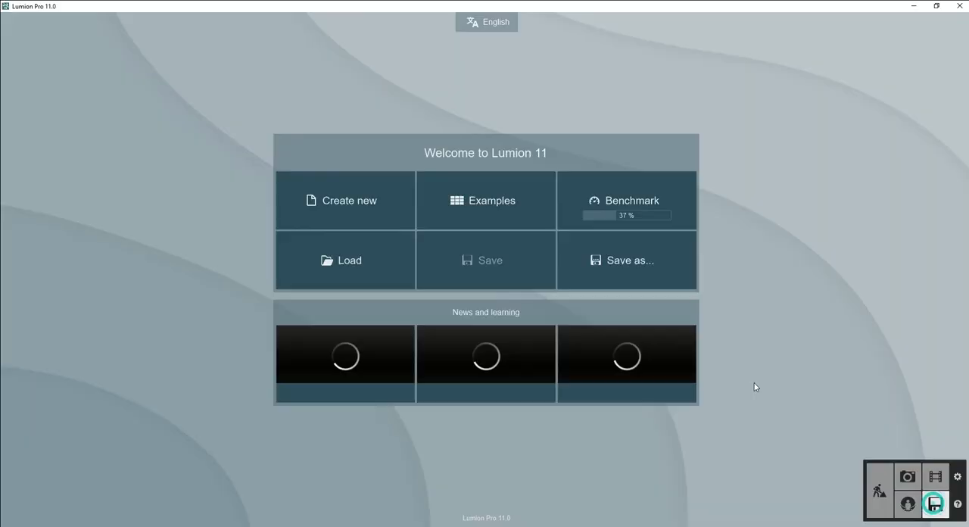
Save the project under the name 'Exterior Scene 02'.
{"action": "left_click", "coordinate": [630, 260]}
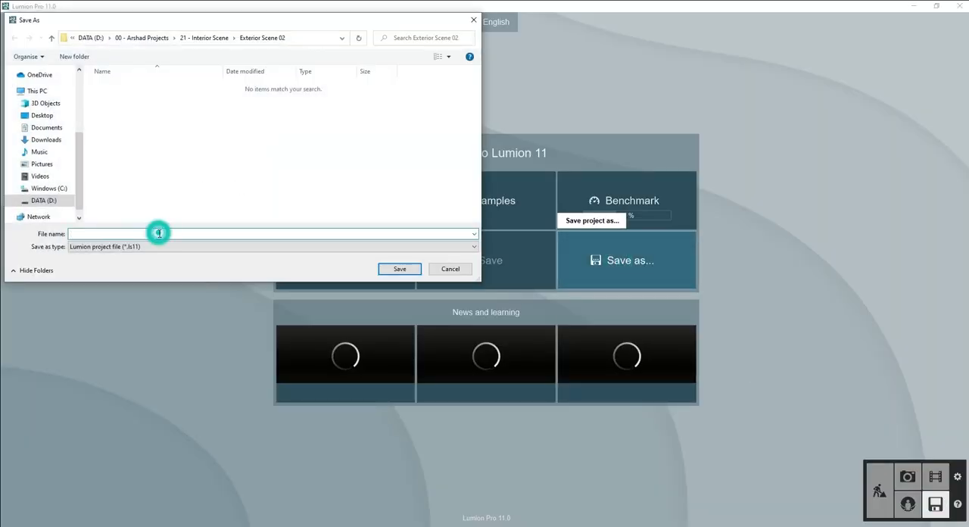
{"action": "type", "text": "Exterior S"}
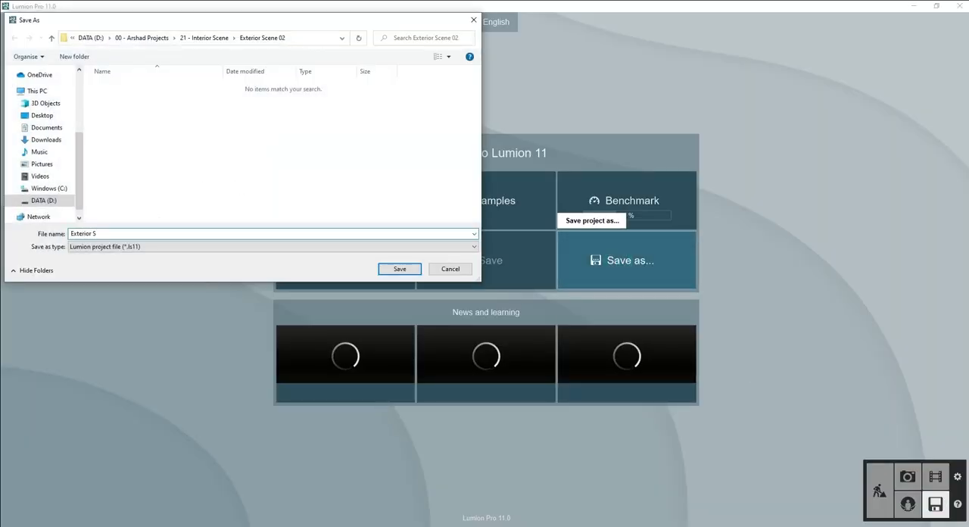
{"action": "left_click", "coordinate": [399, 268]}
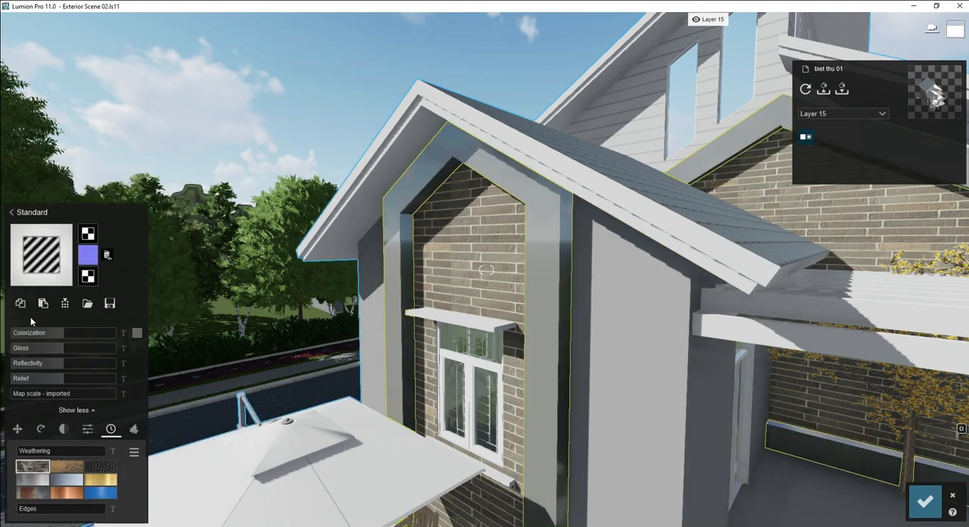
Add stone weathering to brick and patio, adjust railing relief, and assign Standard to interior walls.
{"action": "left_click", "coordinate": [32, 451]}
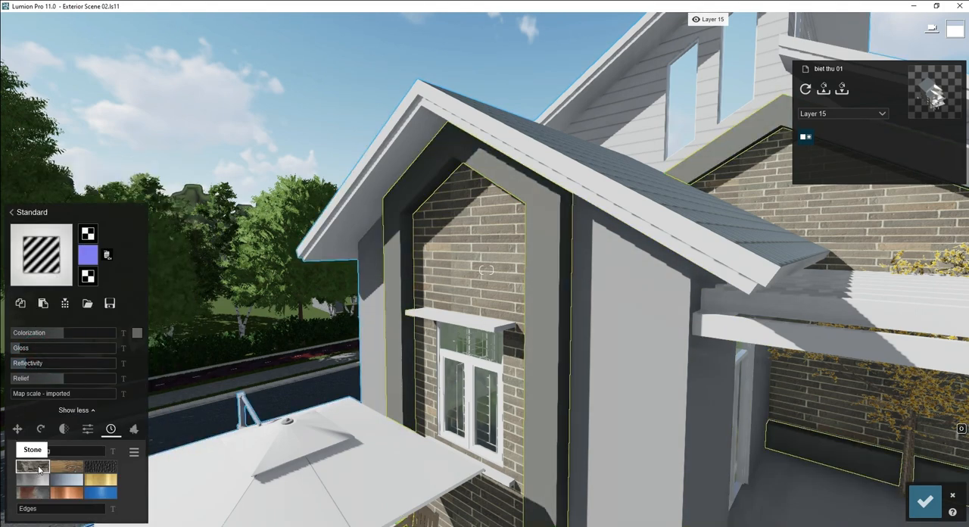
{"action": "left_click", "coordinate": [33, 451]}
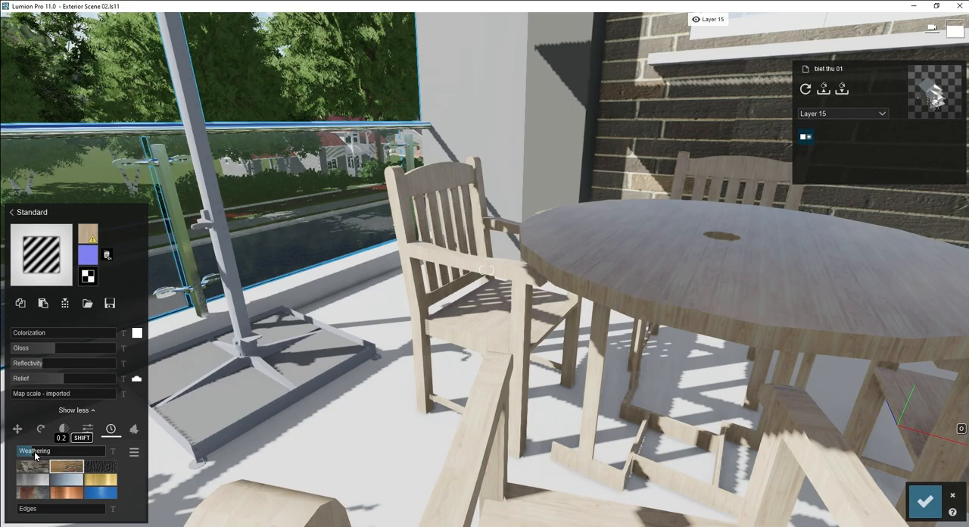
{"action": "left_click", "coordinate": [30, 508]}
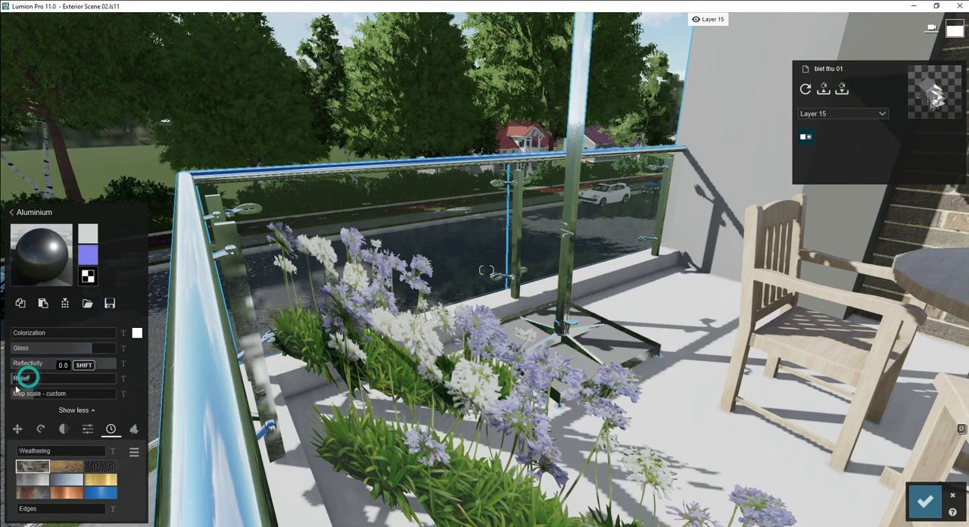
{"action": "left_click", "coordinate": [571, 341]}
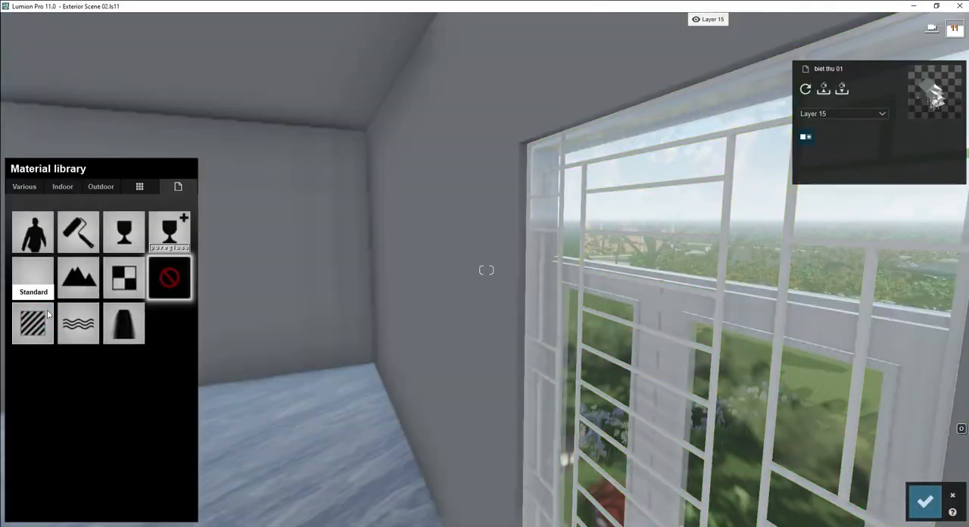
{"action": "left_click", "coordinate": [32, 278]}
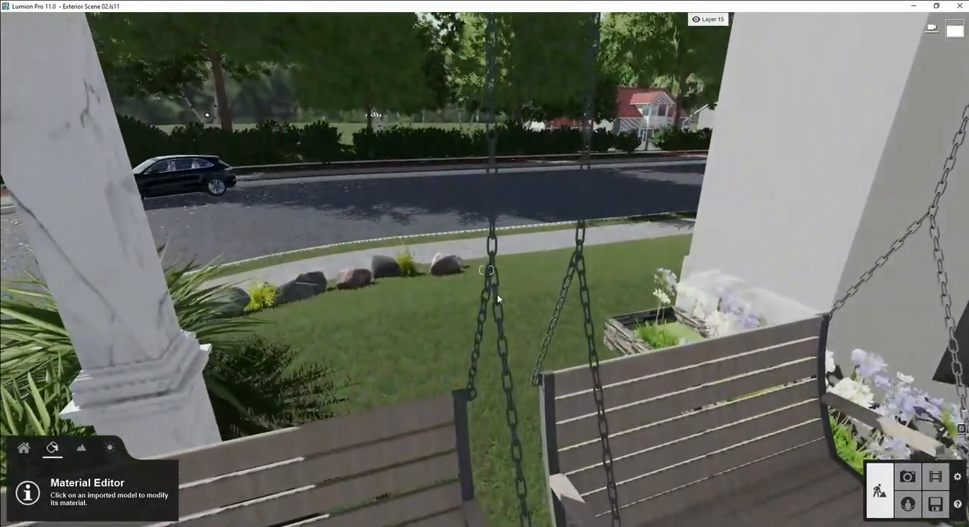
Frame the villa exterior and enter Photo mode on shot 4's Realistic preview.
{"action": "left_click", "coordinate": [492, 273]}
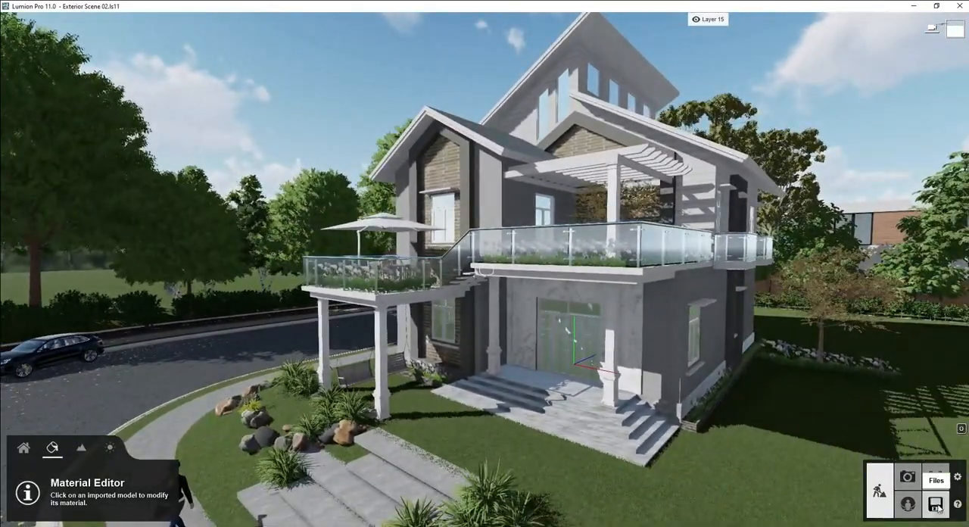
{"action": "left_click", "coordinate": [935, 503]}
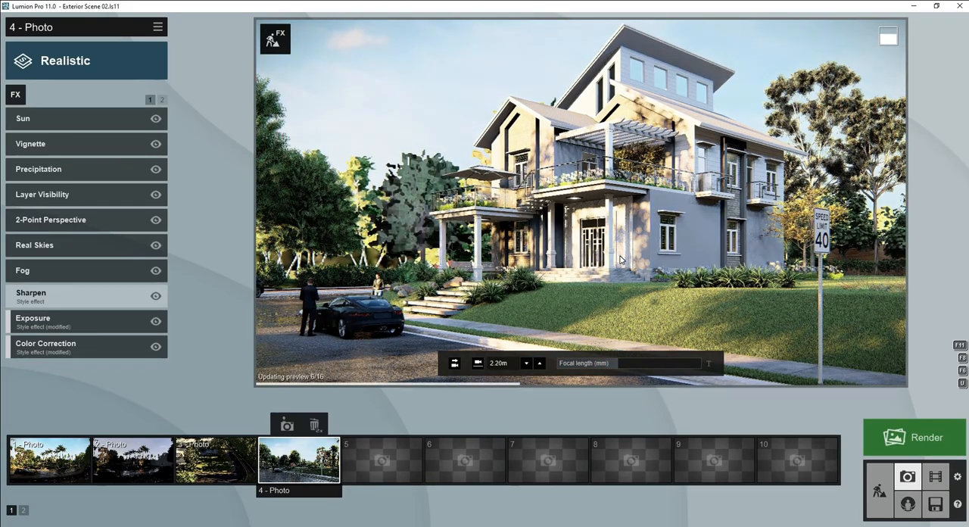
Raise shot 4's camera to 2.50 m and render it as a 1920x1080 JPG.
{"action": "left_click", "coordinate": [539, 362]}
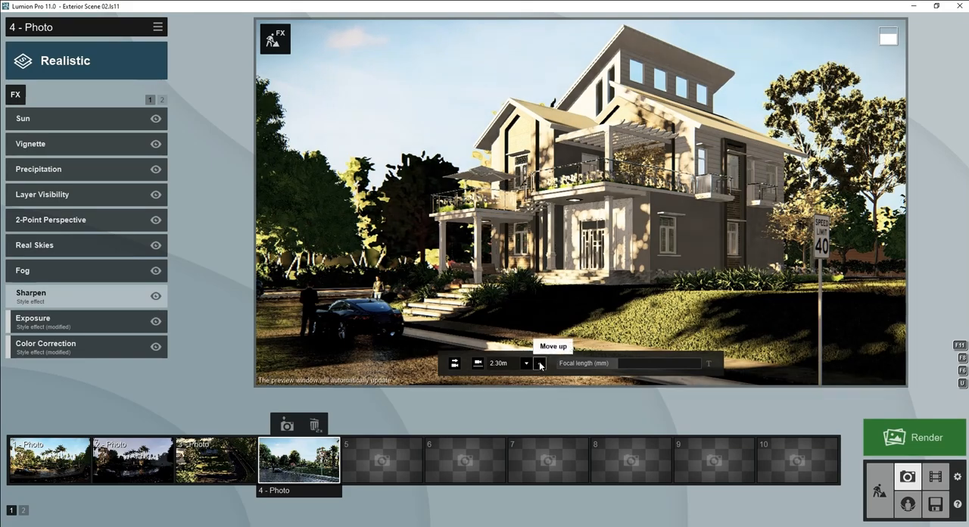
{"action": "left_click", "coordinate": [539, 362]}
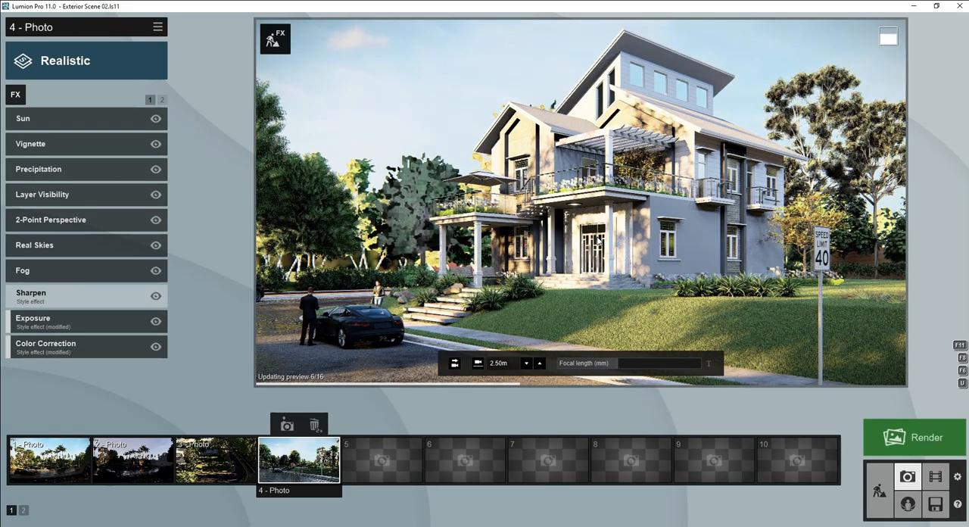
{"action": "left_click", "coordinate": [914, 436]}
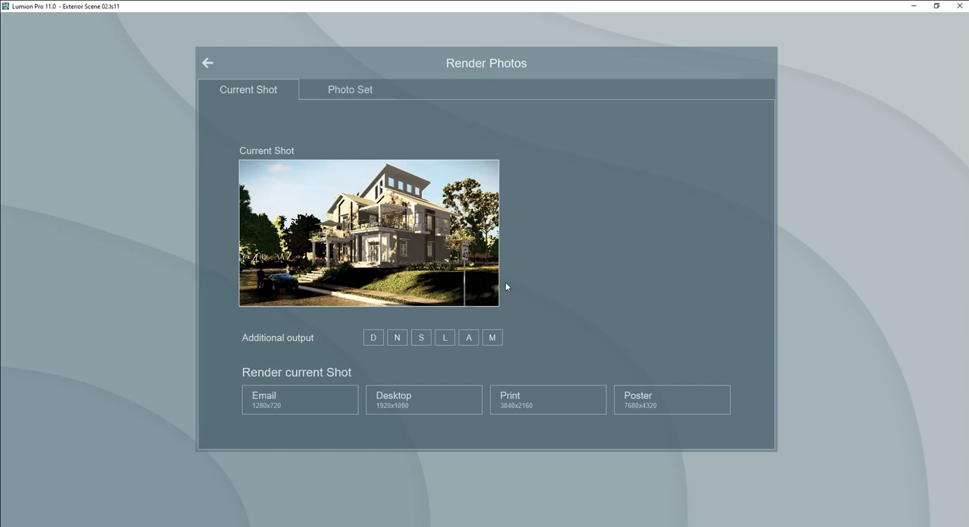
{"action": "left_click", "coordinate": [423, 399]}
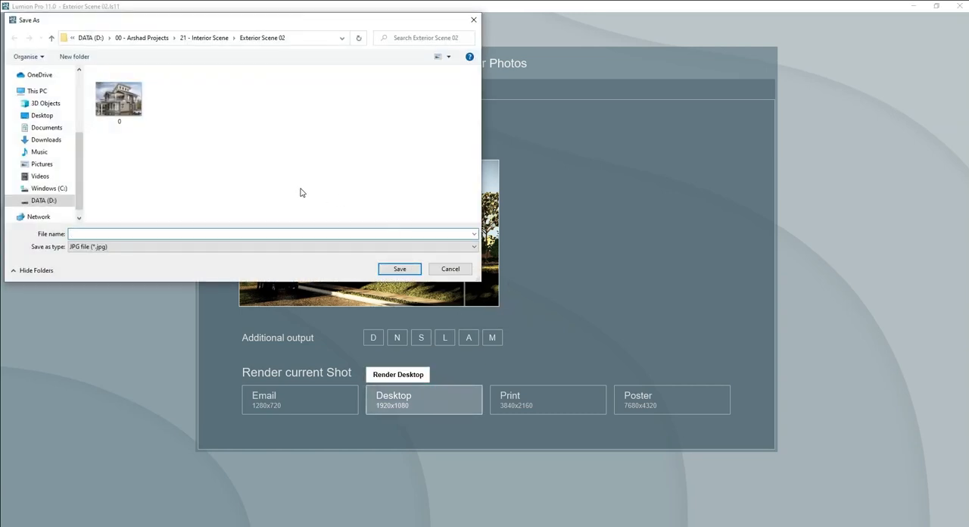
{"action": "left_click", "coordinate": [449, 269]}
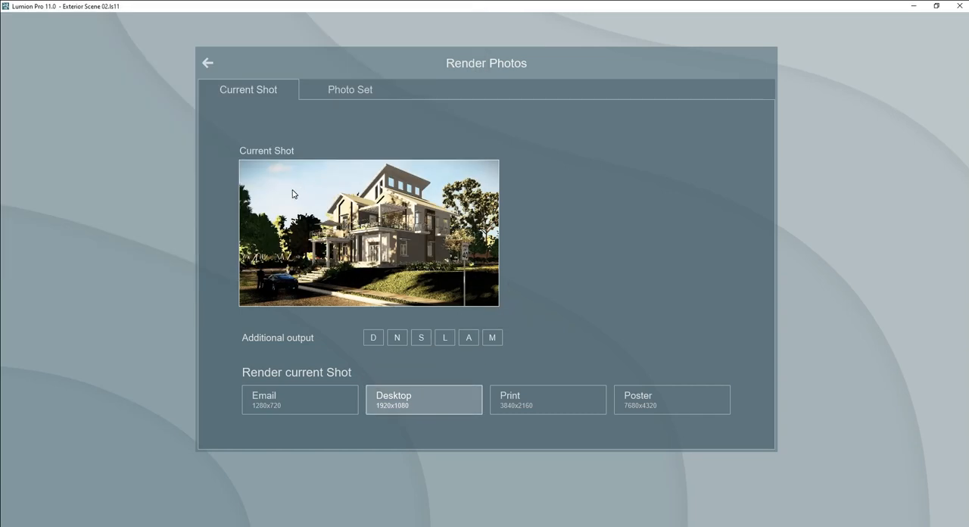
{"action": "left_click", "coordinate": [423, 399]}
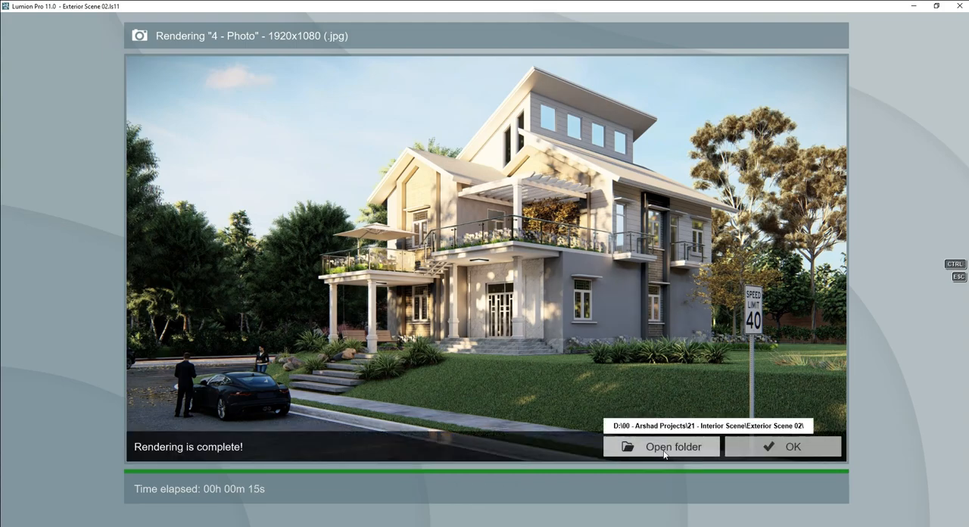
{"action": "left_click", "coordinate": [661, 446]}
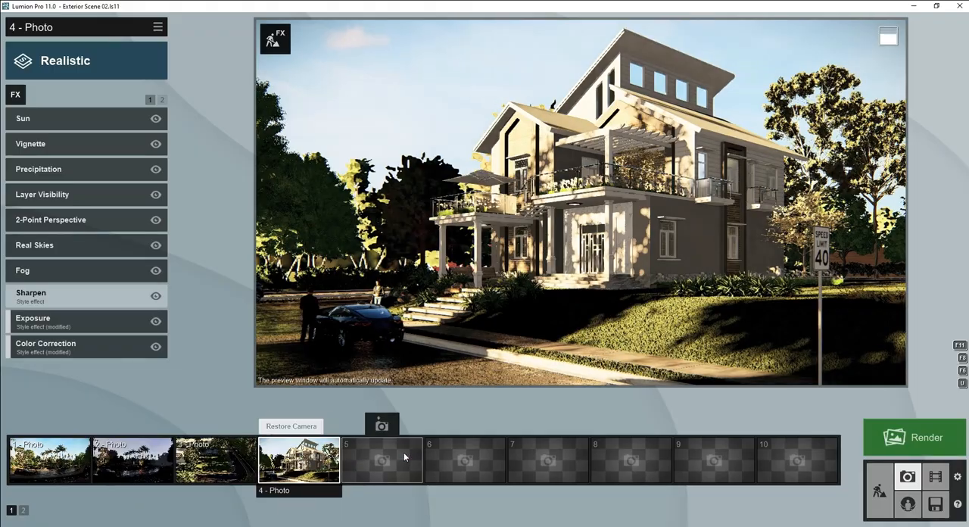
Store the current view as photo 5 and add a Shadow effect to it.
{"action": "left_click", "coordinate": [382, 425]}
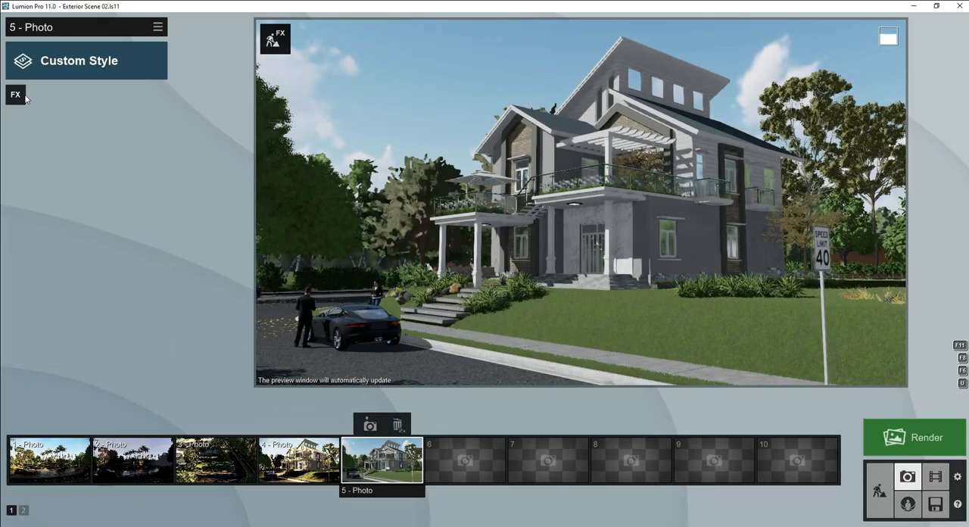
{"action": "left_click", "coordinate": [15, 94]}
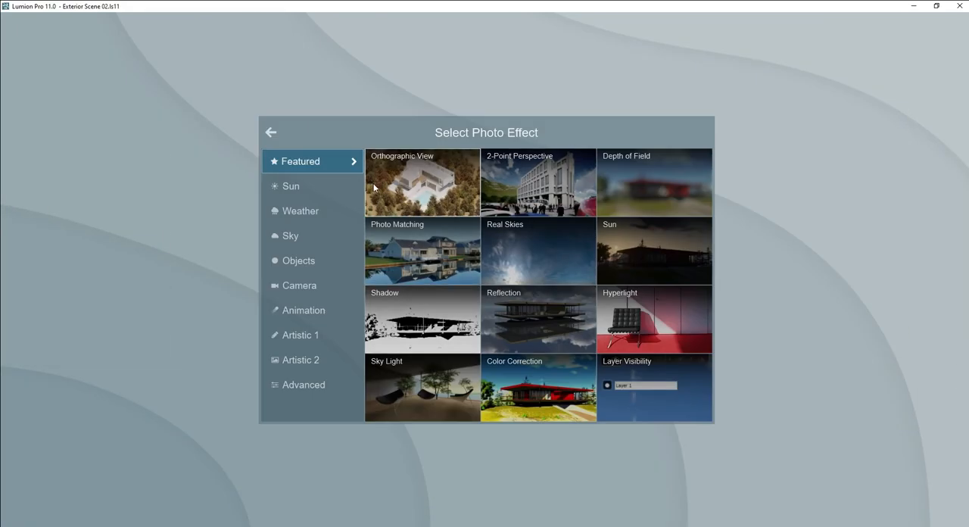
{"action": "left_click", "coordinate": [537, 182]}
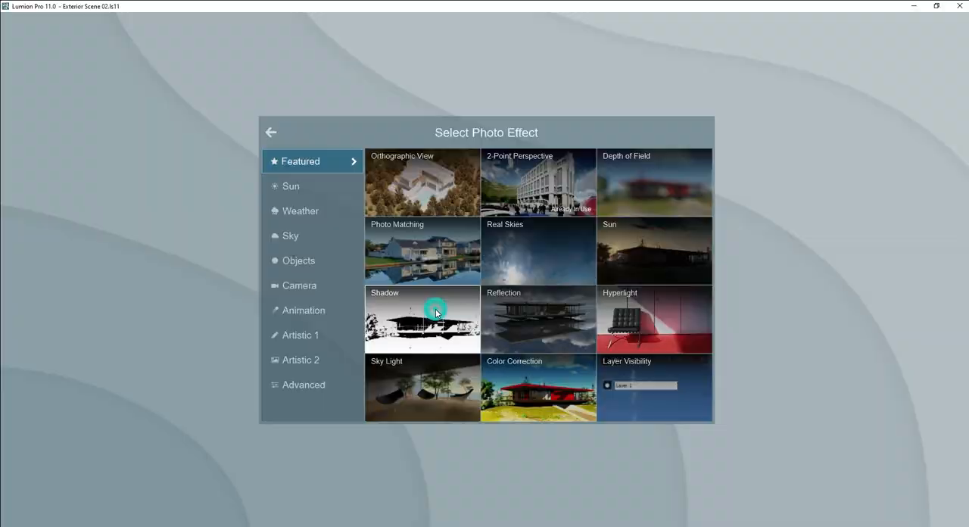
{"action": "left_click", "coordinate": [421, 319]}
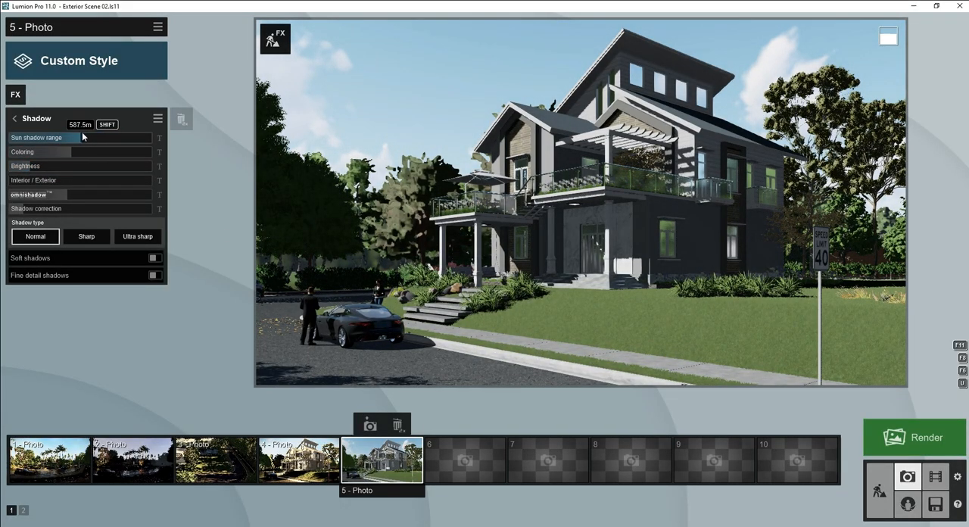
Tune the sun shadow range and enable sharp, fine-detail shadows.
{"action": "left_click_drag", "start_coordinate": [76, 136], "coordinate": [46, 137]}
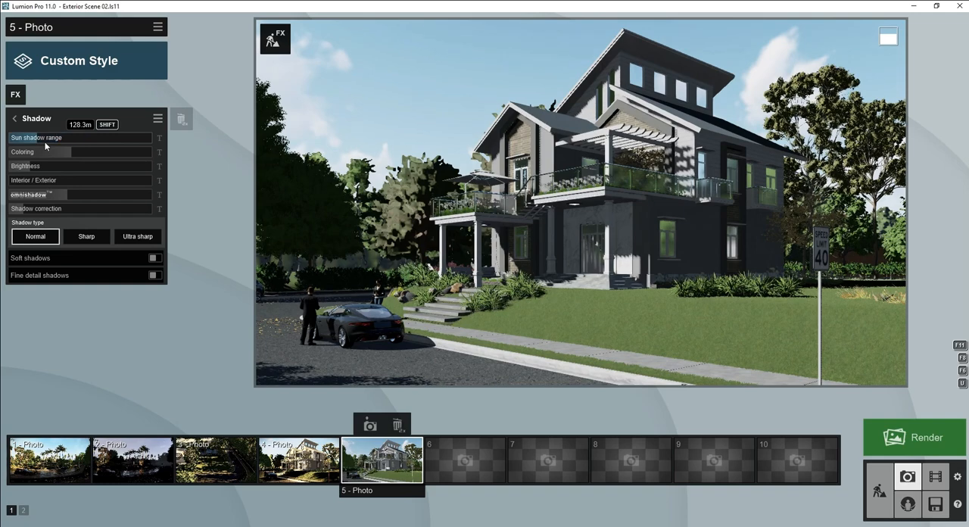
{"action": "left_click_drag", "start_coordinate": [46, 137], "coordinate": [83, 137]}
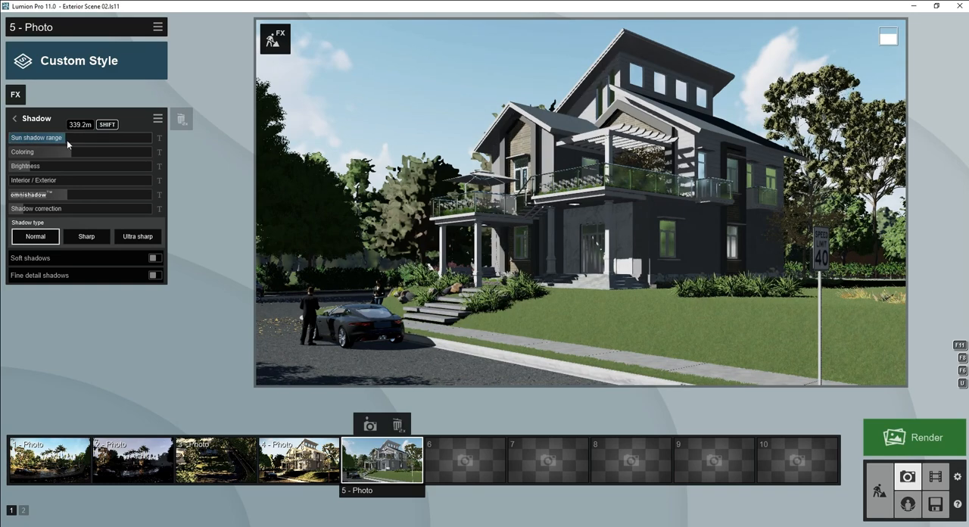
{"action": "left_click_drag", "start_coordinate": [83, 137], "coordinate": [57, 137]}
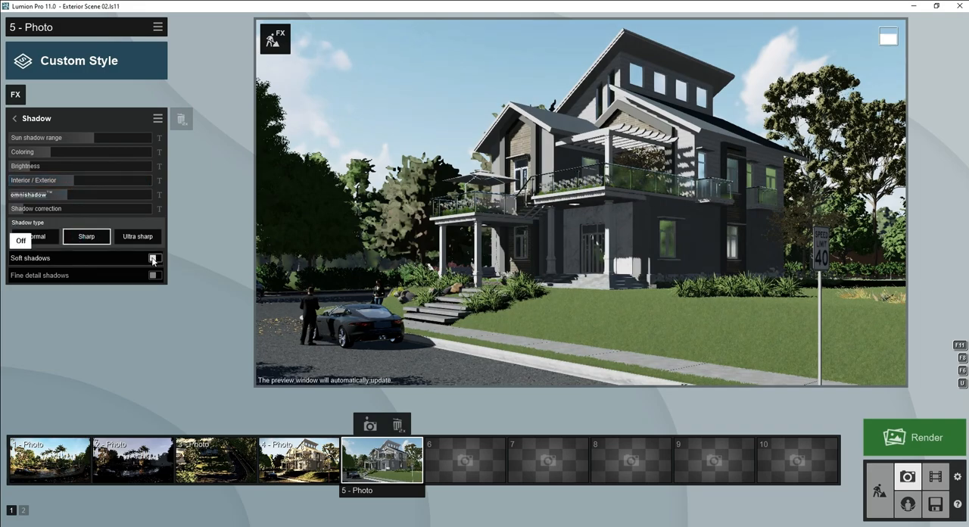
{"action": "left_click", "coordinate": [155, 275]}
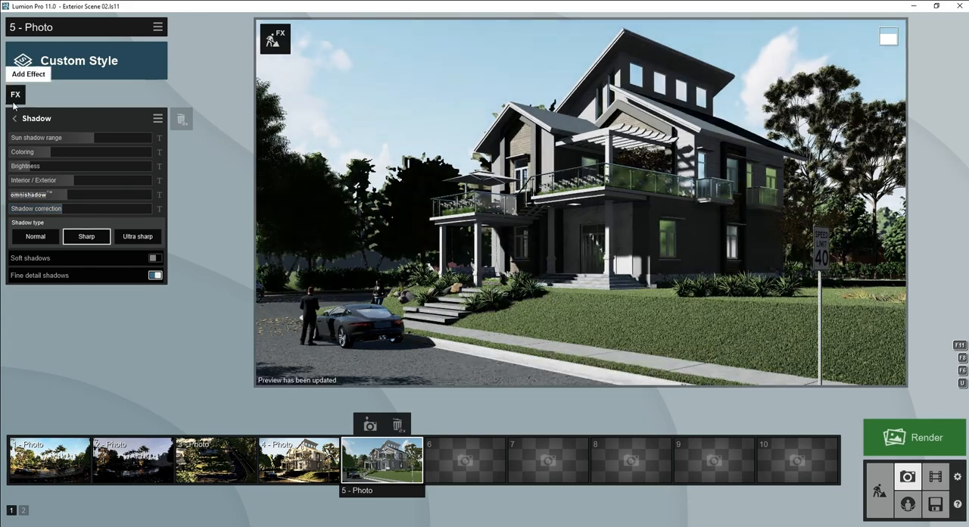
{"action": "left_click", "coordinate": [28, 73]}
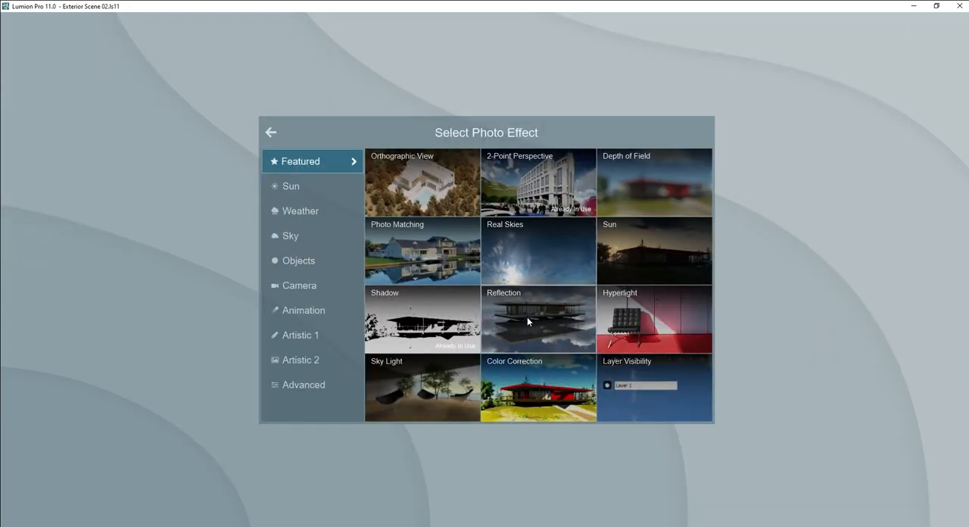
Add a Reflection effect to photo 5 and place several reflection planes on the facades.
{"action": "left_click", "coordinate": [538, 318]}
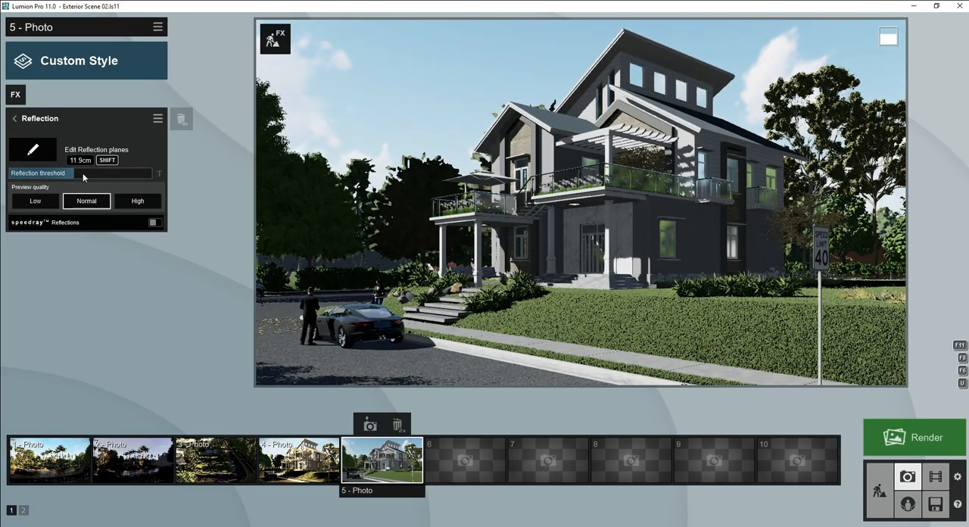
{"action": "left_click", "coordinate": [154, 223]}
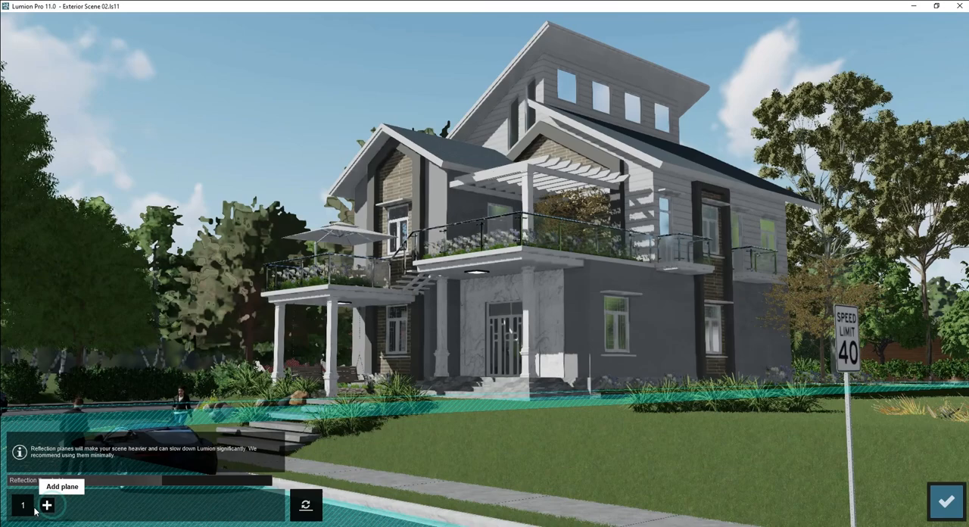
{"action": "left_click", "coordinate": [46, 504]}
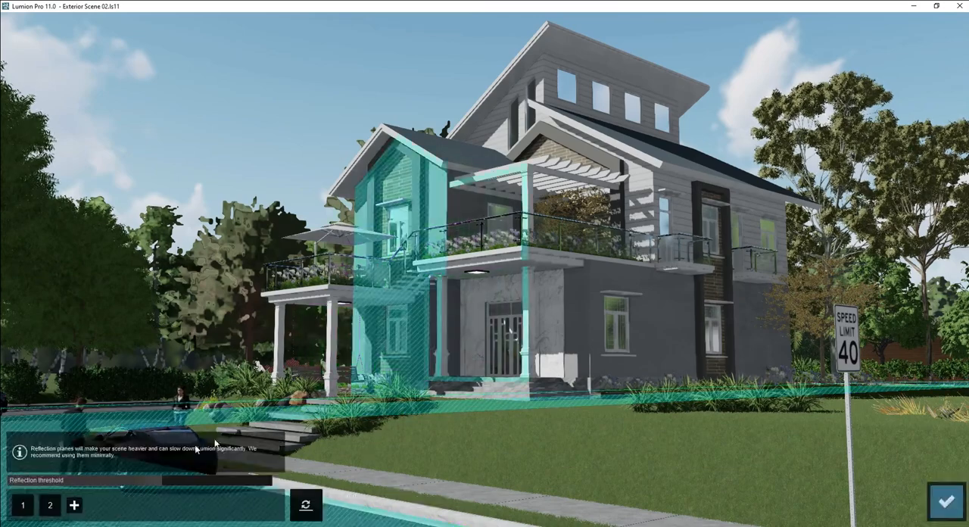
{"action": "left_click", "coordinate": [74, 505]}
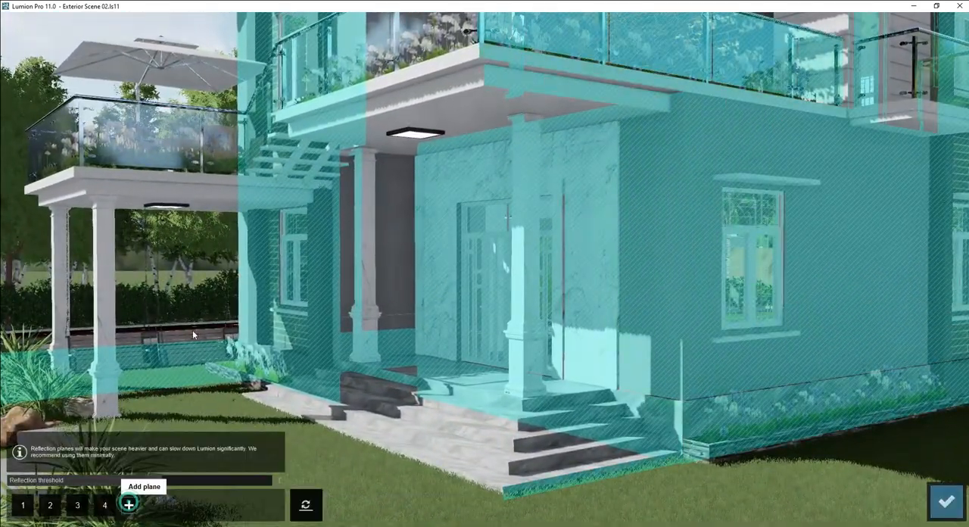
{"action": "left_click", "coordinate": [128, 504]}
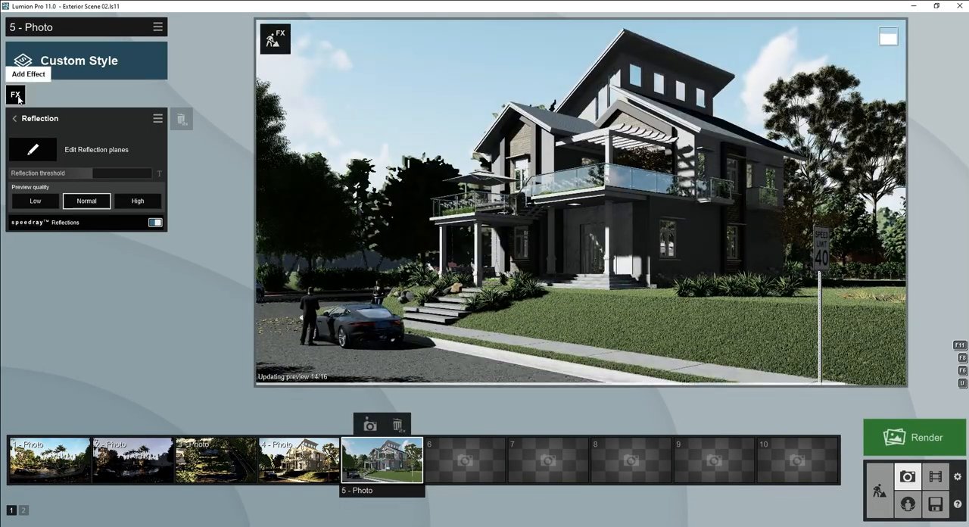
Add a Real Skies effect from the Sky category and choose a cloudy sky image.
{"action": "left_click", "coordinate": [28, 73]}
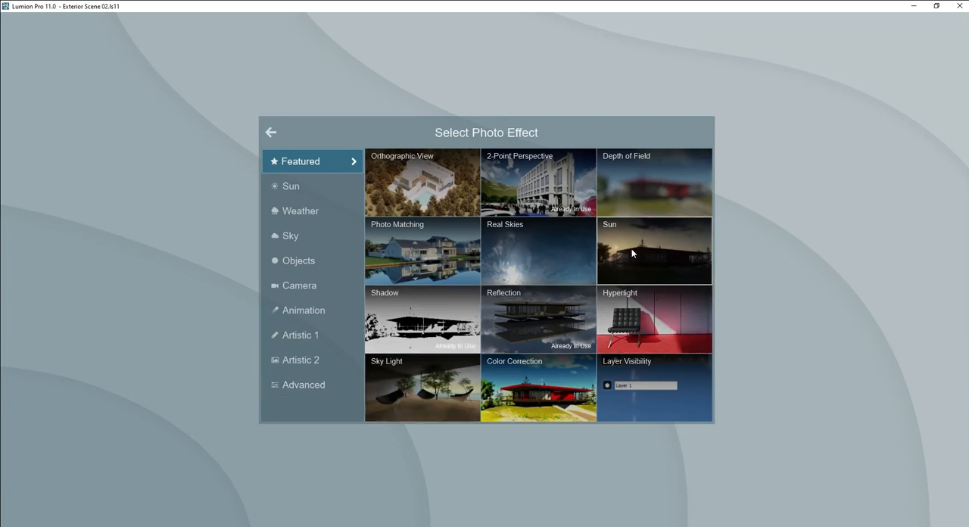
{"action": "left_click", "coordinate": [300, 210]}
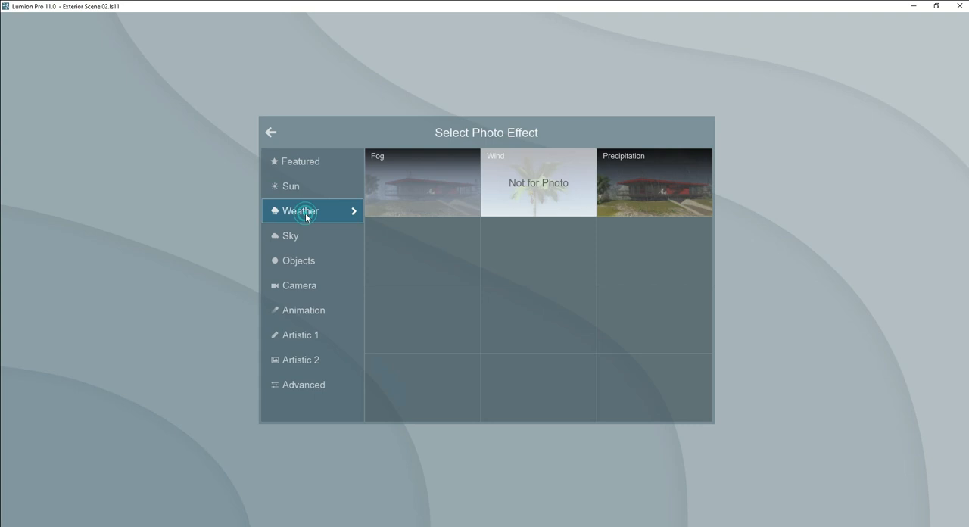
{"action": "left_click", "coordinate": [290, 185]}
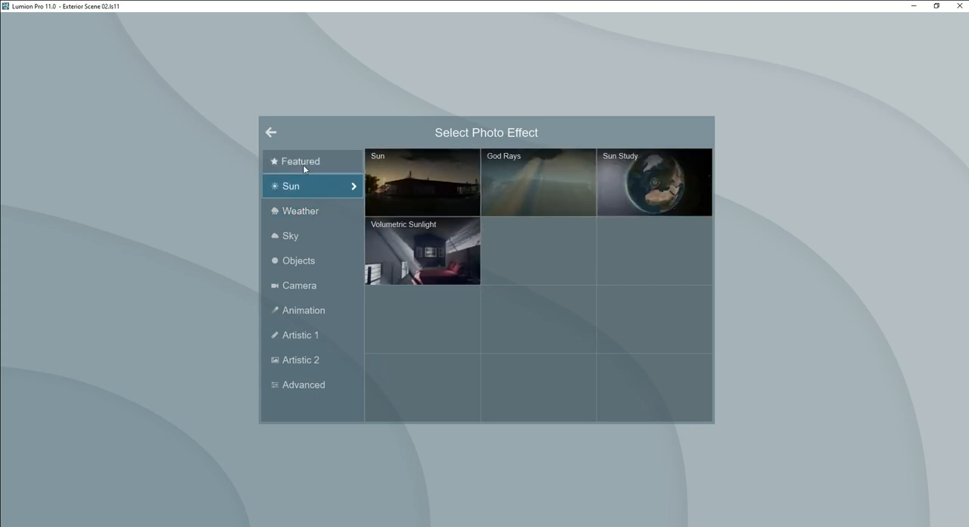
{"action": "left_click", "coordinate": [291, 235]}
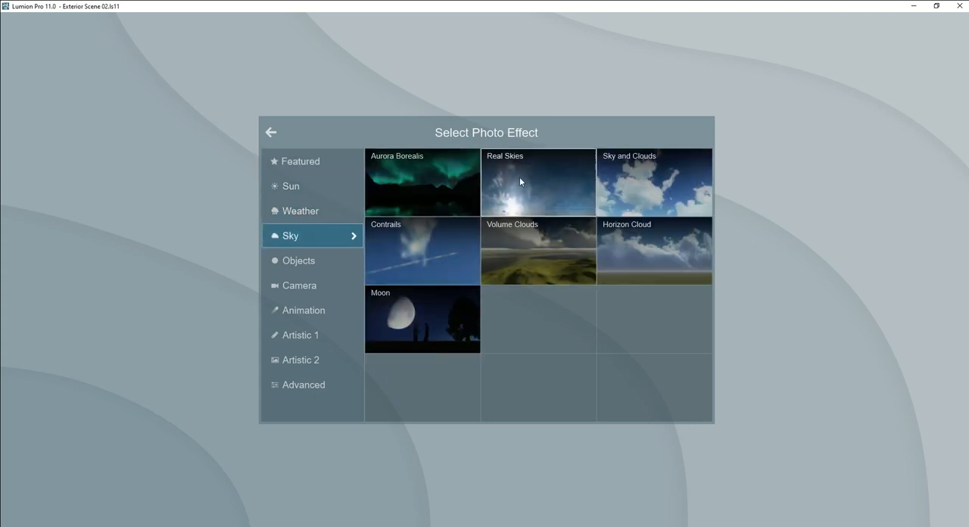
{"action": "left_click", "coordinate": [537, 182]}
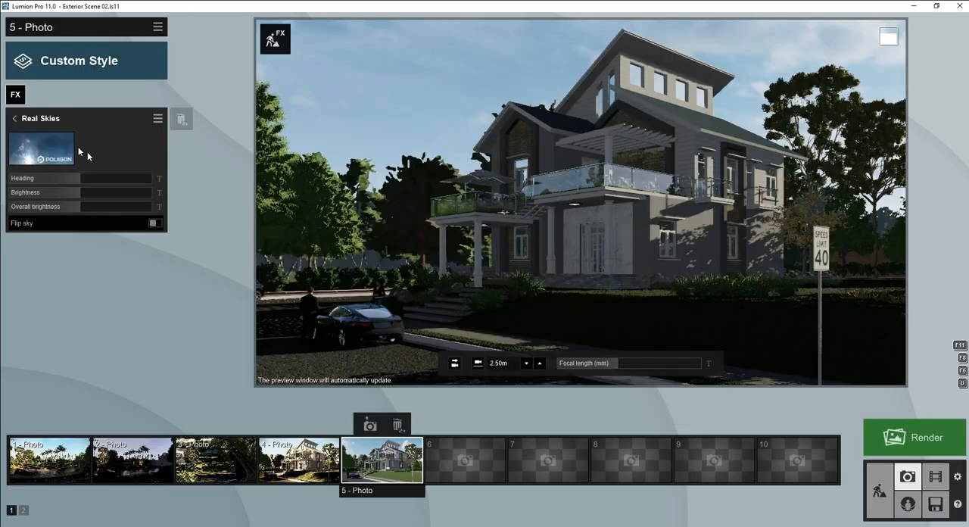
{"action": "left_click", "coordinate": [41, 148]}
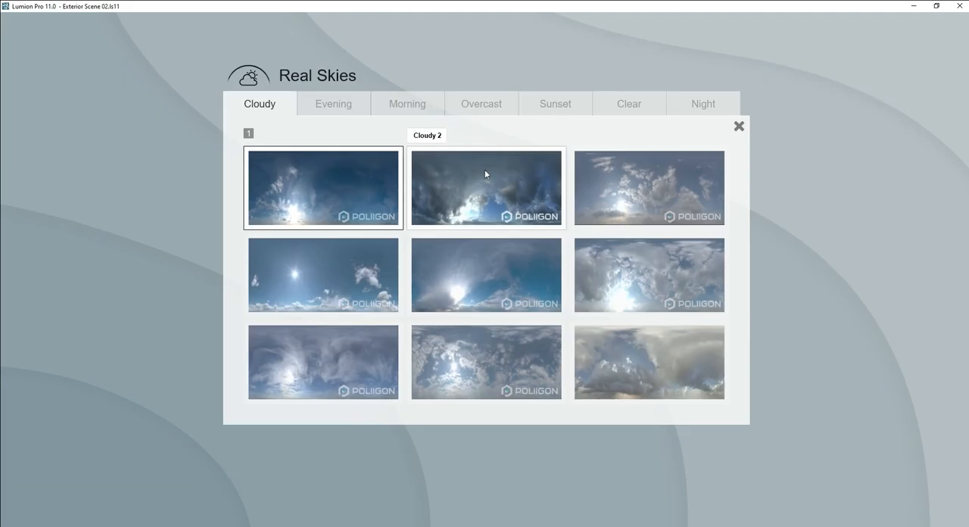
{"action": "left_click", "coordinate": [408, 103]}
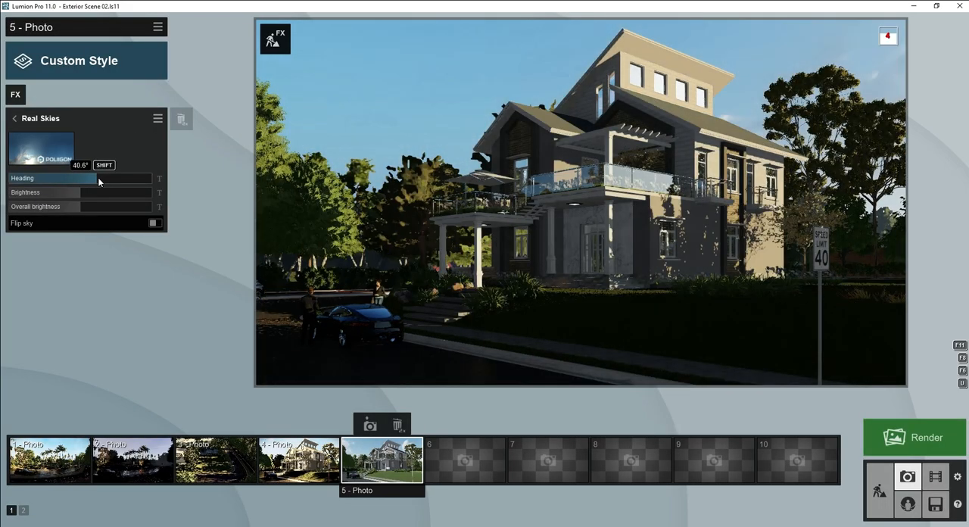
Rotate the real sky's heading toward the villa front and raise sky and overall brightness.
{"action": "left_click_drag", "start_coordinate": [82, 177], "coordinate": [118, 178]}
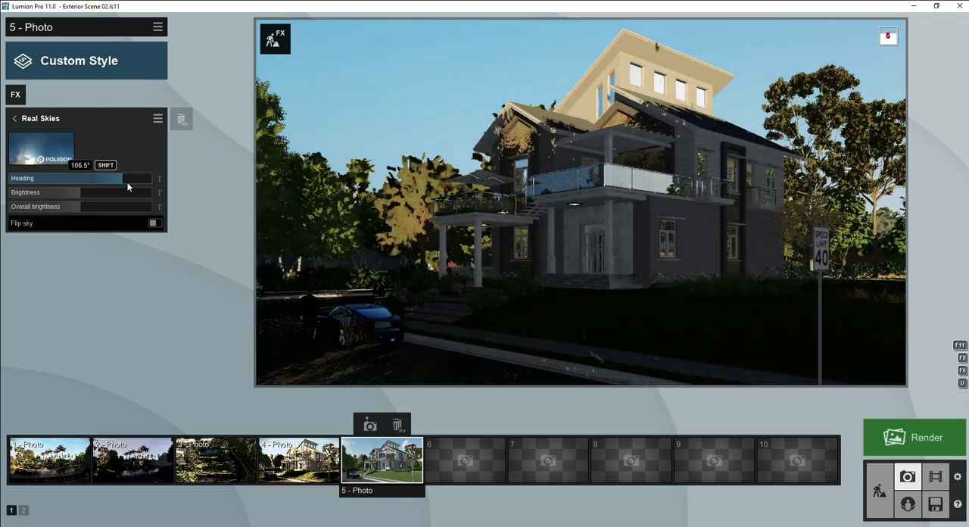
{"action": "left_click_drag", "start_coordinate": [113, 177], "coordinate": [133, 178]}
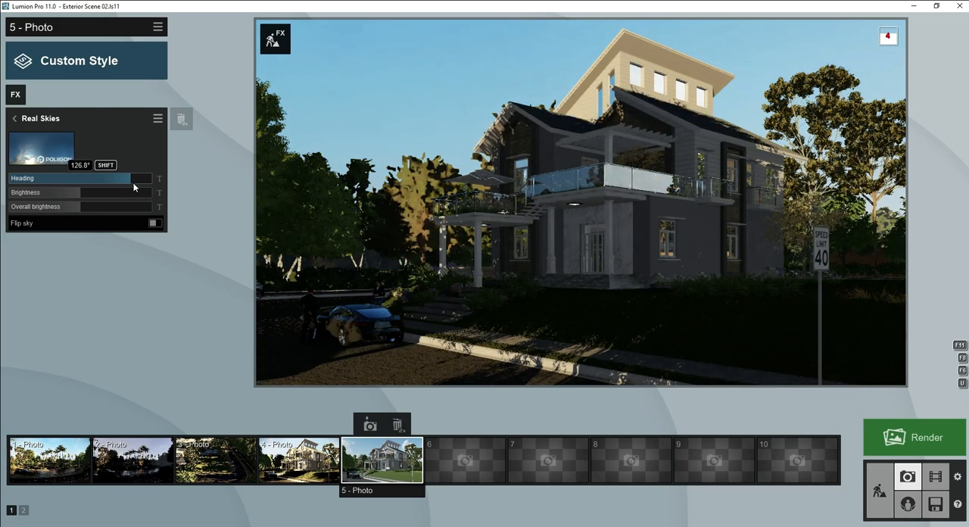
{"action": "left_click_drag", "start_coordinate": [128, 178], "coordinate": [149, 178]}
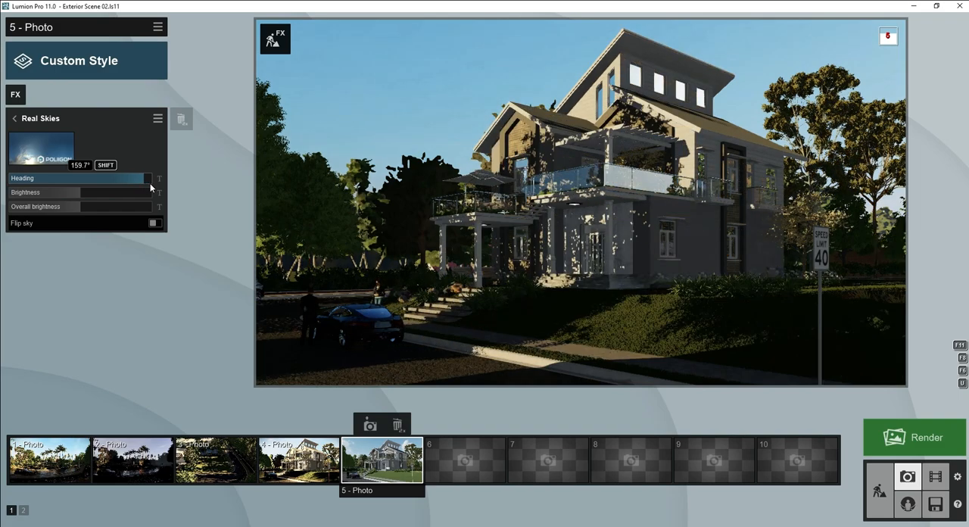
{"action": "left_click_drag", "start_coordinate": [148, 177], "coordinate": [152, 178]}
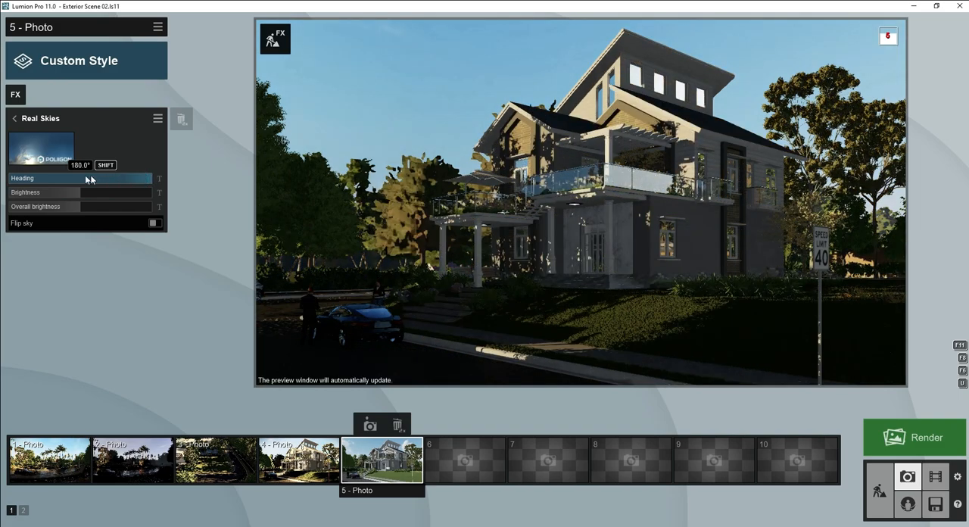
{"action": "left_click_drag", "start_coordinate": [114, 178], "coordinate": [42, 178]}
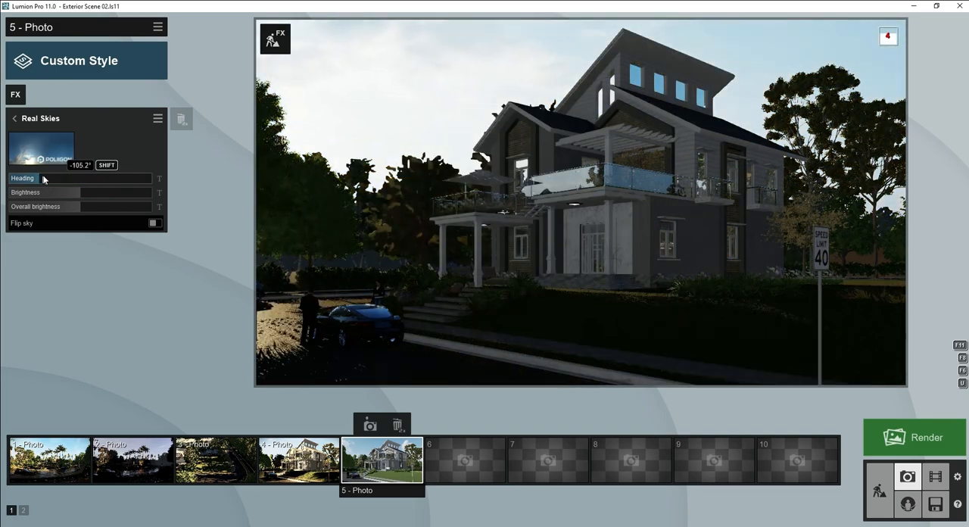
{"action": "left_click_drag", "start_coordinate": [45, 178], "coordinate": [68, 178]}
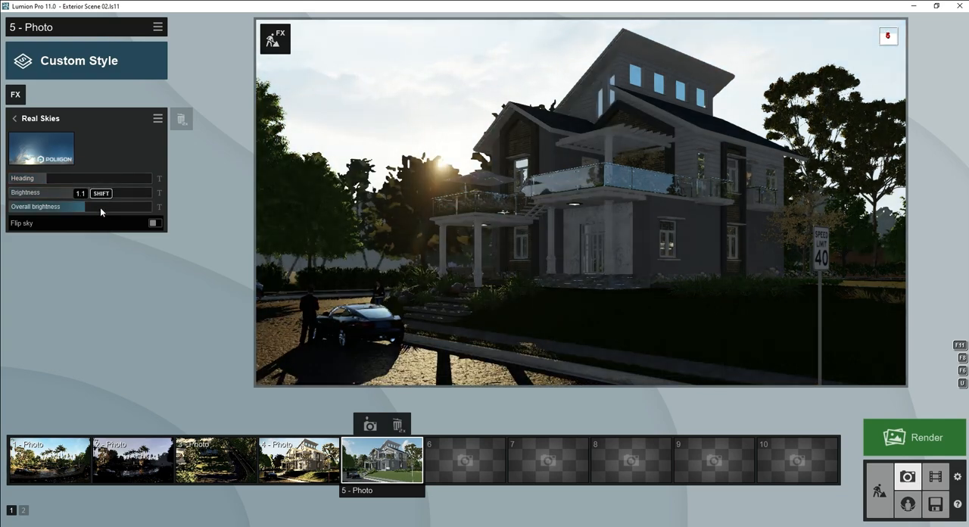
{"action": "left_click_drag", "start_coordinate": [79, 177], "coordinate": [41, 178]}
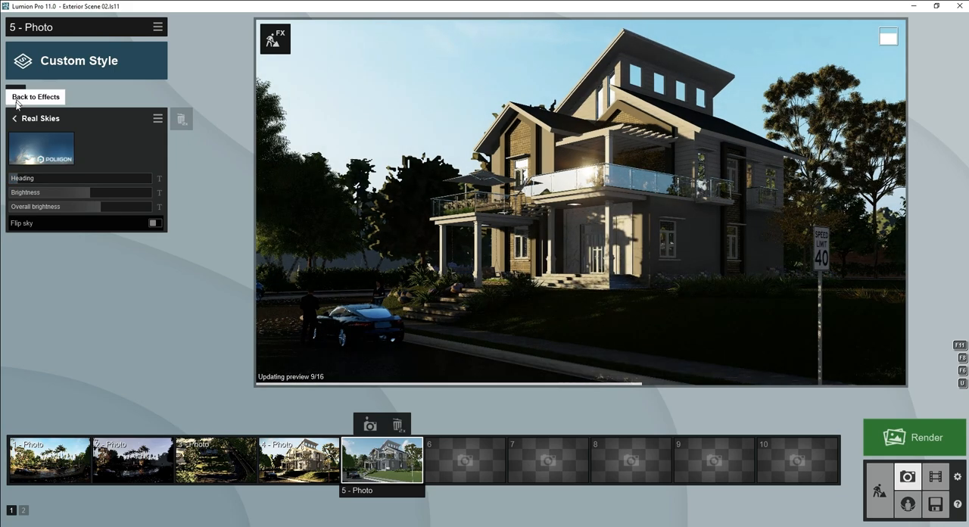
Add Sky Light to shot 5 with reflections enabled at high quality.
{"action": "left_click", "coordinate": [35, 96]}
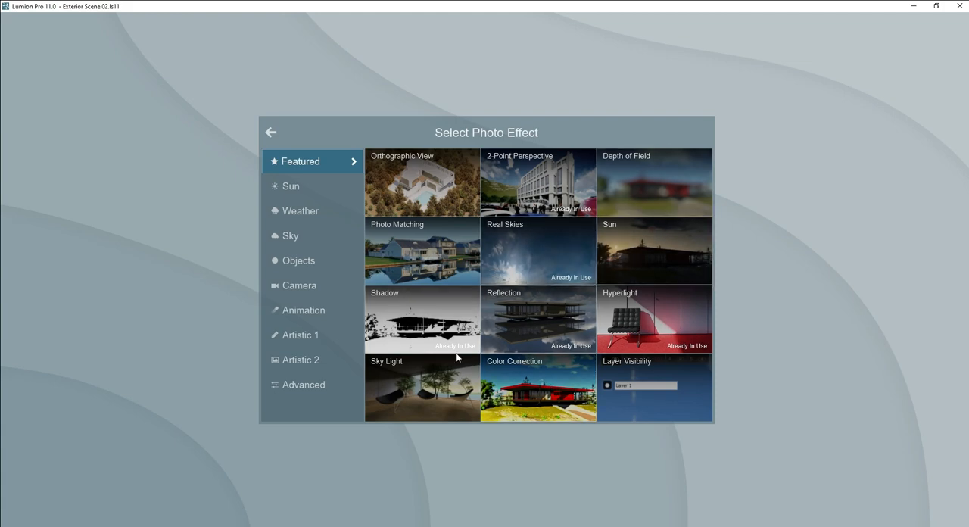
{"action": "left_click", "coordinate": [423, 388]}
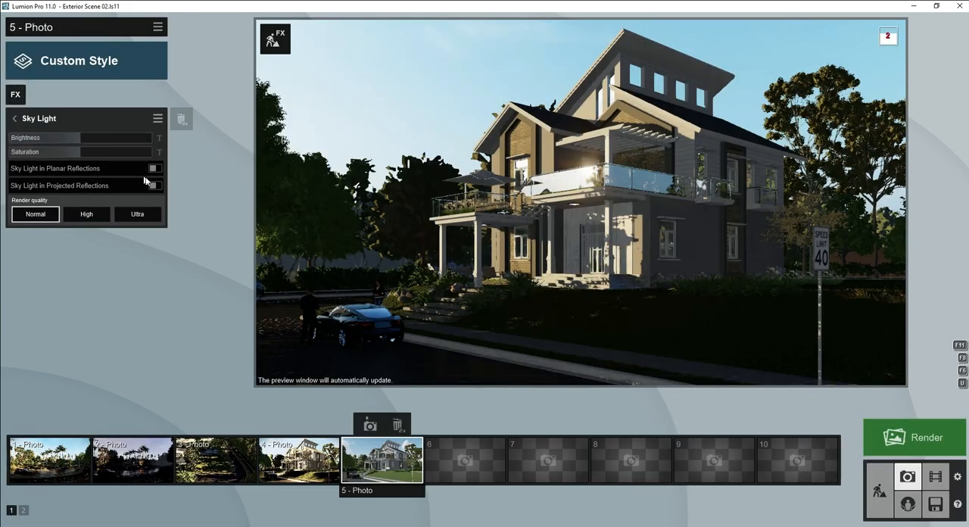
{"action": "left_click", "coordinate": [87, 213]}
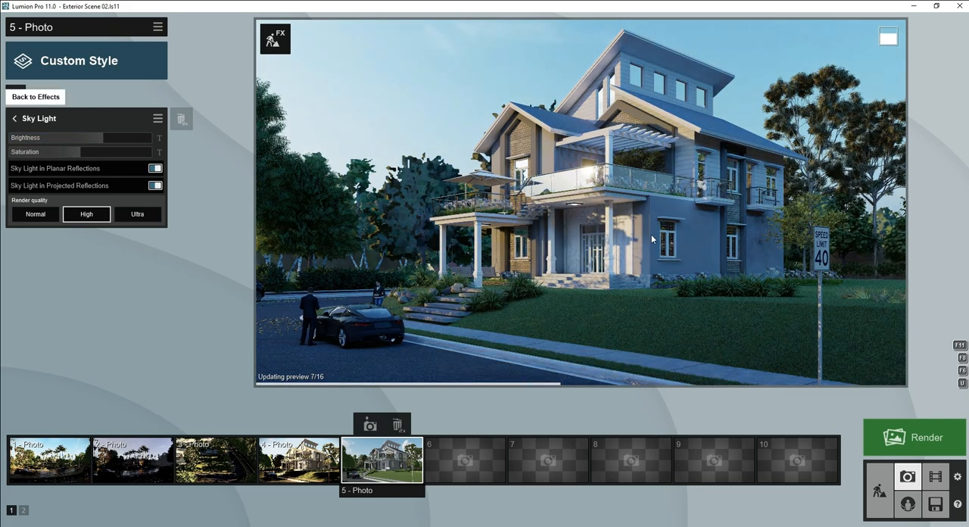
{"action": "left_click", "coordinate": [35, 96]}
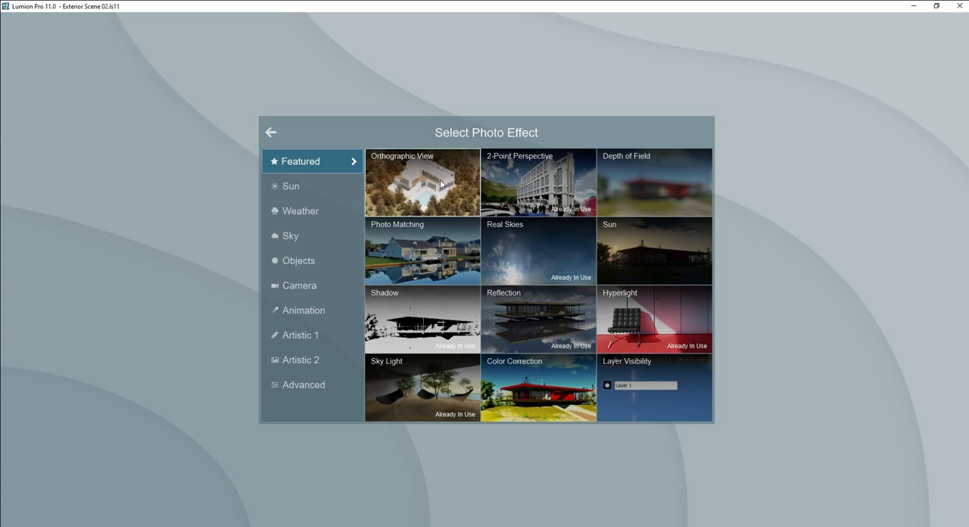
Add the Global Illumination effect from the Advanced category.
{"action": "left_click", "coordinate": [302, 385]}
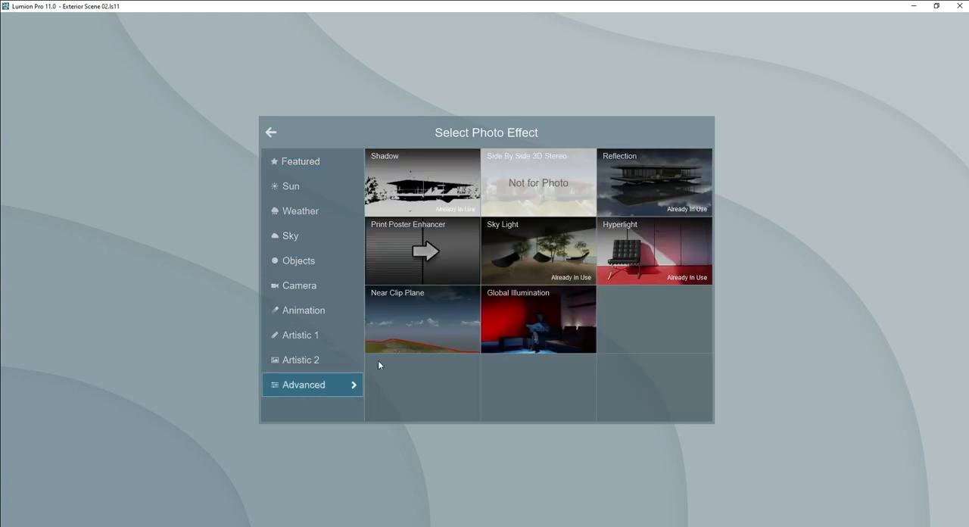
{"action": "left_click", "coordinate": [538, 319]}
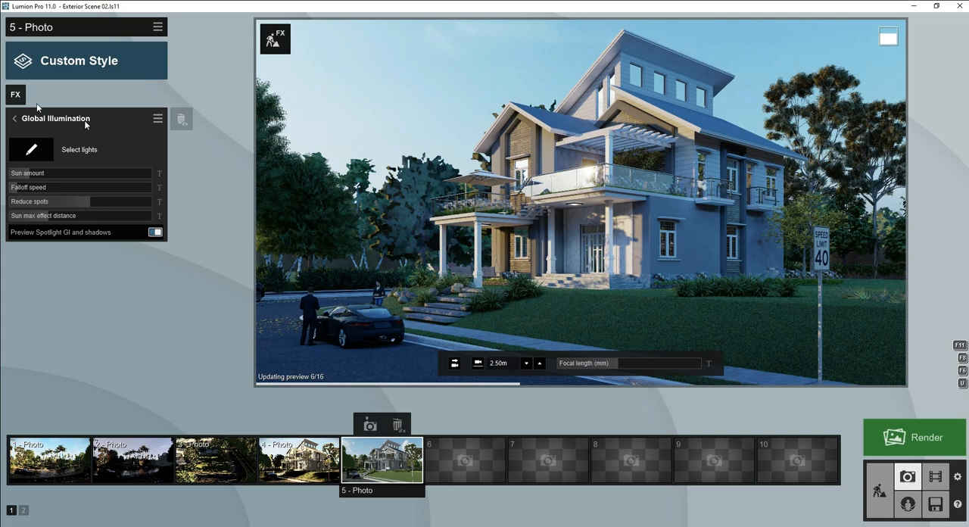
{"action": "left_click", "coordinate": [15, 93]}
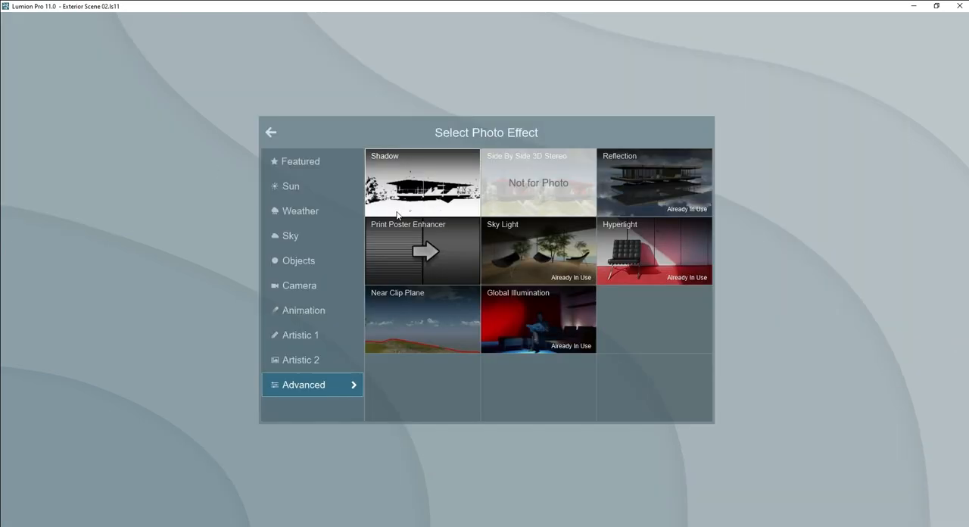
{"action": "left_click", "coordinate": [300, 161]}
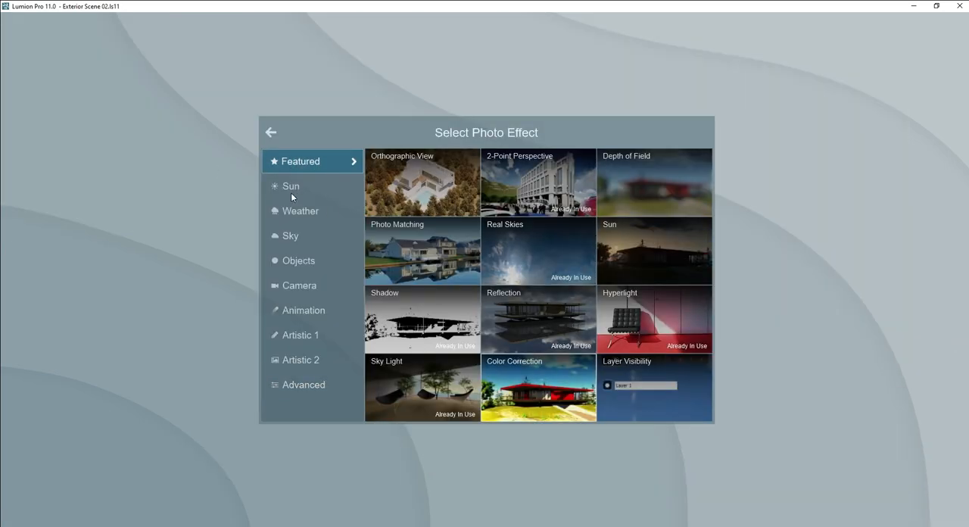
Add Color Correction from Featured and drag its slider to adjust the colours.
{"action": "left_click", "coordinate": [539, 388]}
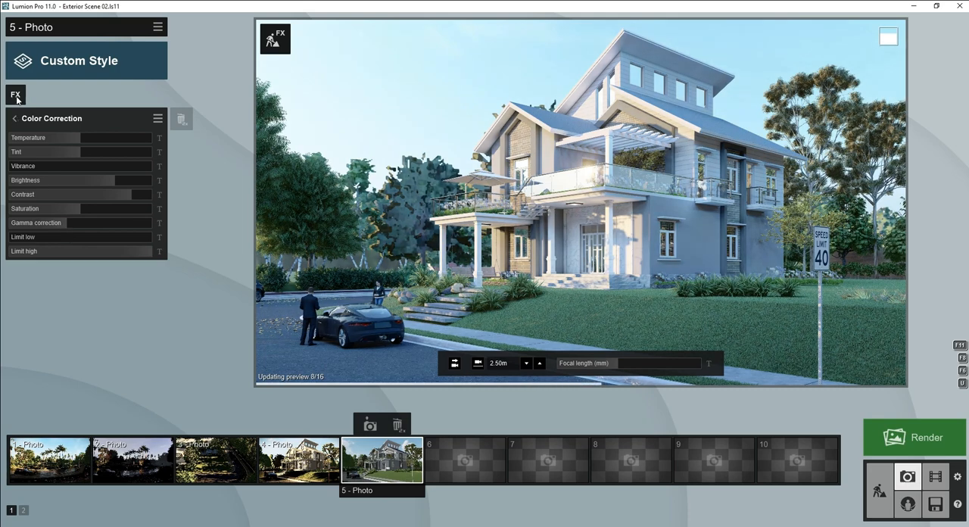
{"action": "left_click_drag", "start_coordinate": [46, 137], "coordinate": [90, 137]}
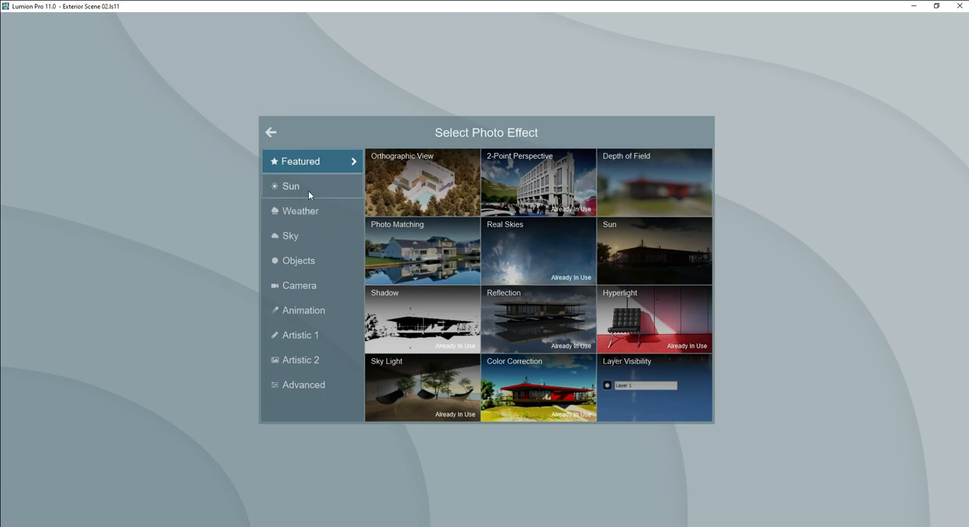
Add the Sharpen effect from the Artistic 1 category.
{"action": "left_click", "coordinate": [301, 334]}
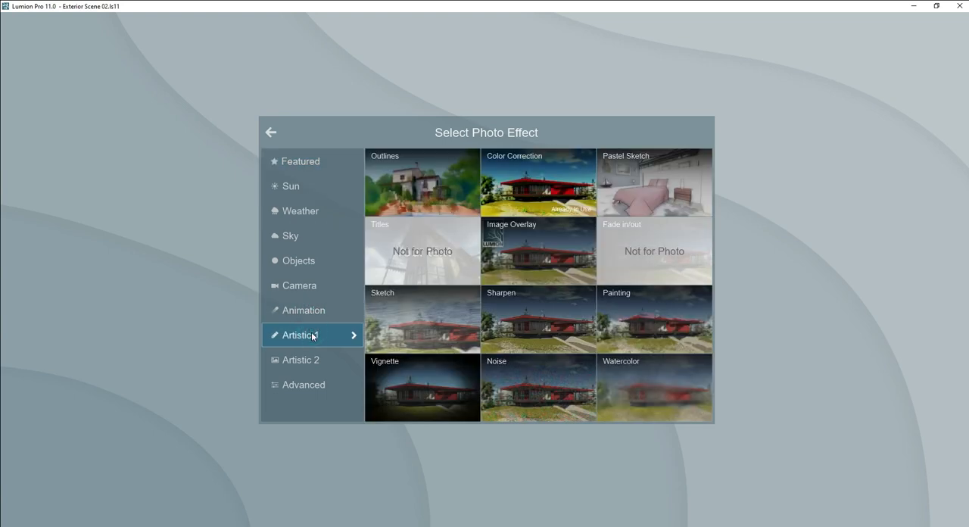
{"action": "left_click", "coordinate": [303, 384]}
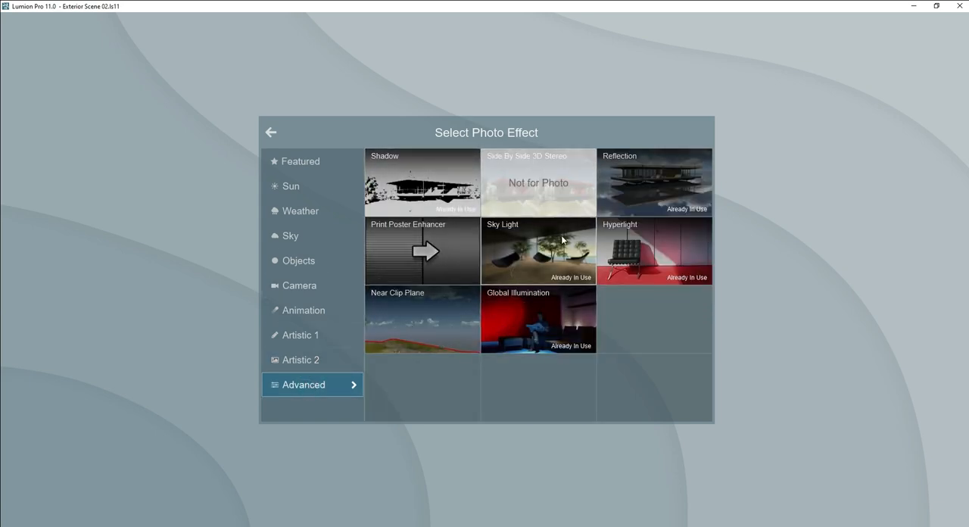
{"action": "left_click", "coordinate": [299, 360]}
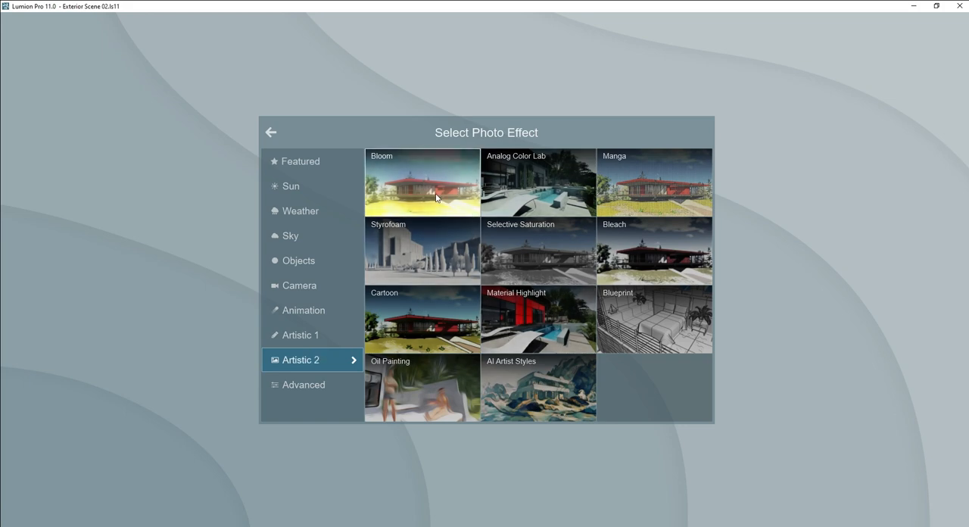
{"action": "left_click", "coordinate": [299, 335]}
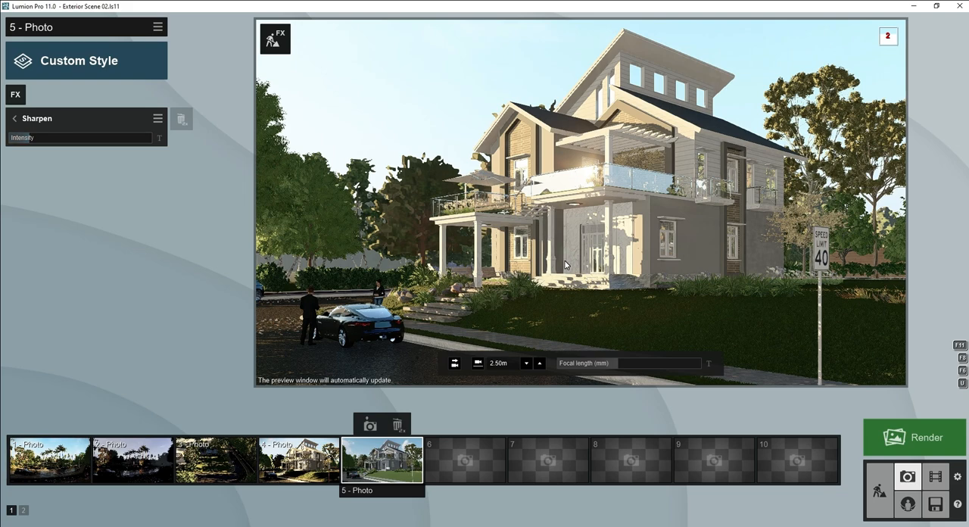
Add the Vignette effect to darken the photo's corners.
{"action": "left_click", "coordinate": [15, 95]}
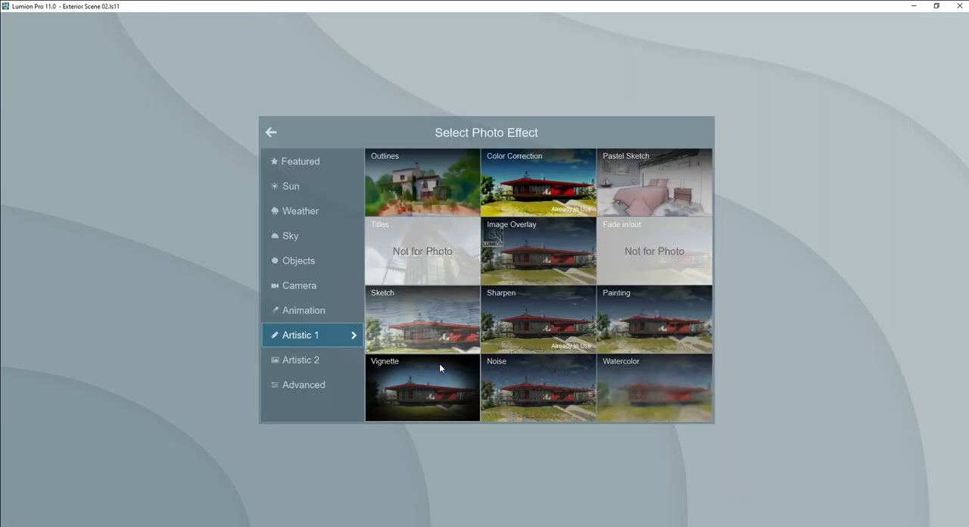
{"action": "left_click", "coordinate": [422, 387]}
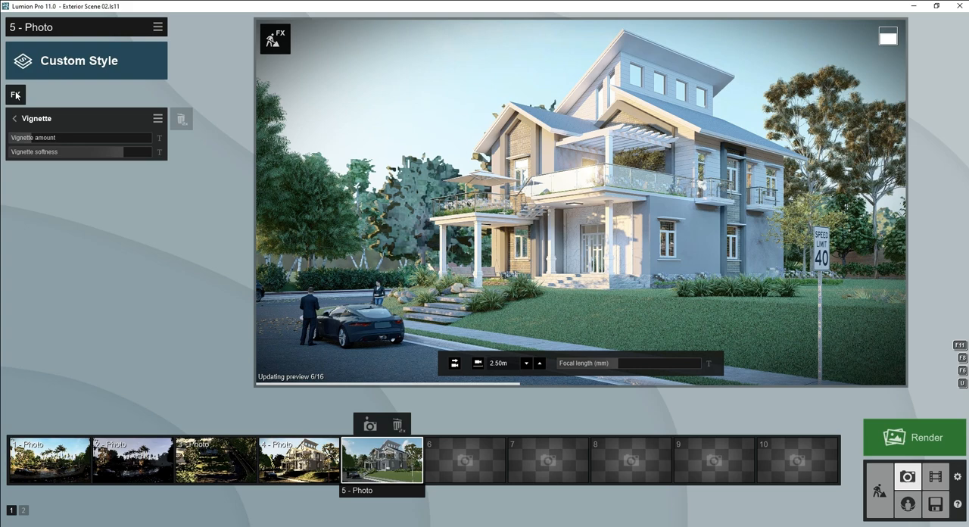
{"action": "left_click", "coordinate": [15, 94]}
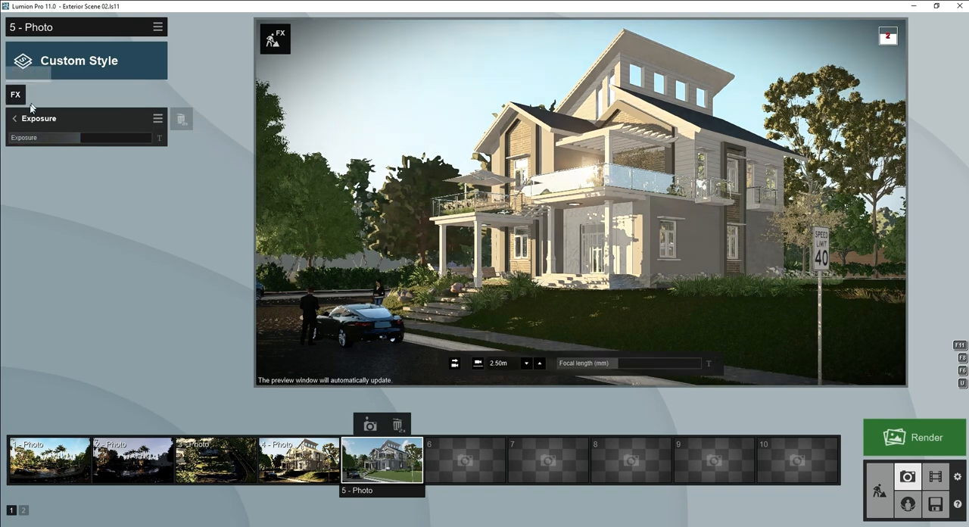
{"action": "mouse_move", "coordinate": [15, 94]}
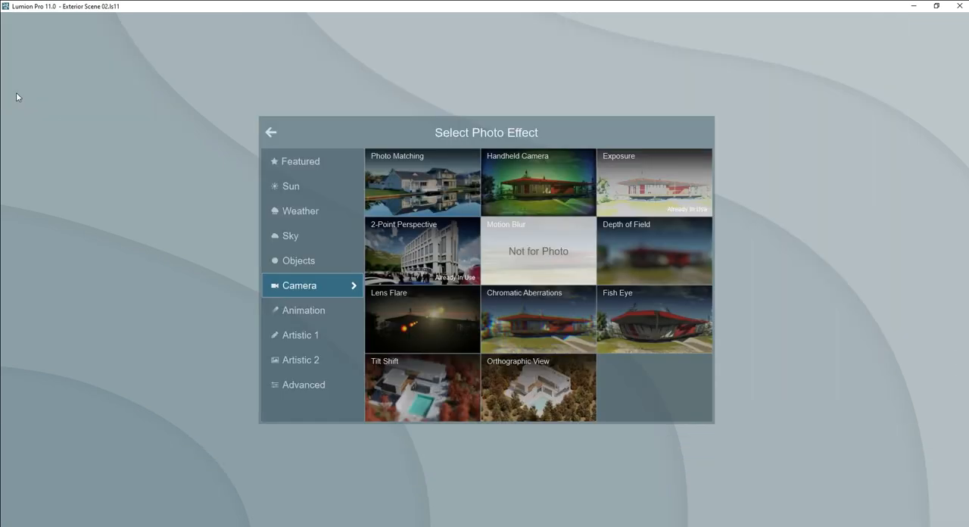
Add the Chromatic Aberrations and Lens Flare camera effects.
{"action": "left_click", "coordinate": [537, 320]}
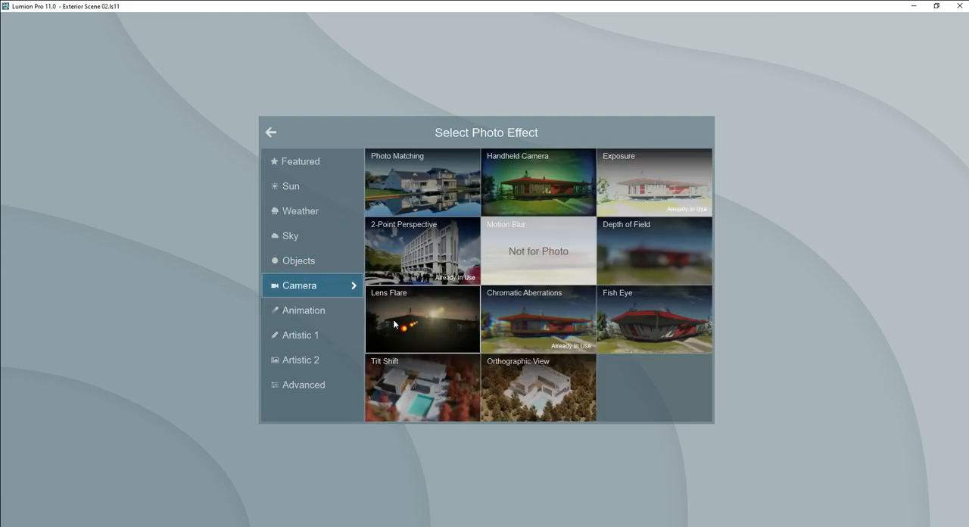
{"action": "left_click", "coordinate": [422, 320]}
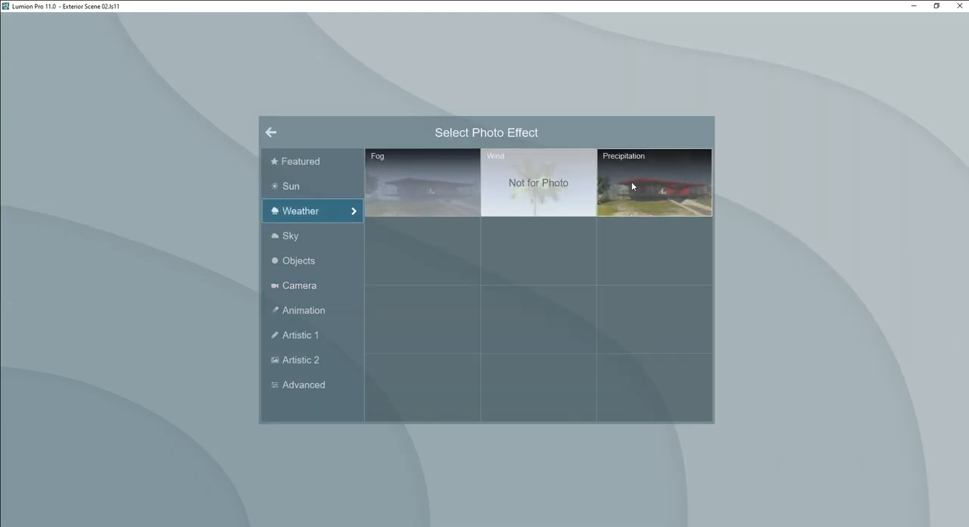
Add rain to shot 5 with the Precipitation weather effect.
{"action": "left_click", "coordinate": [653, 182]}
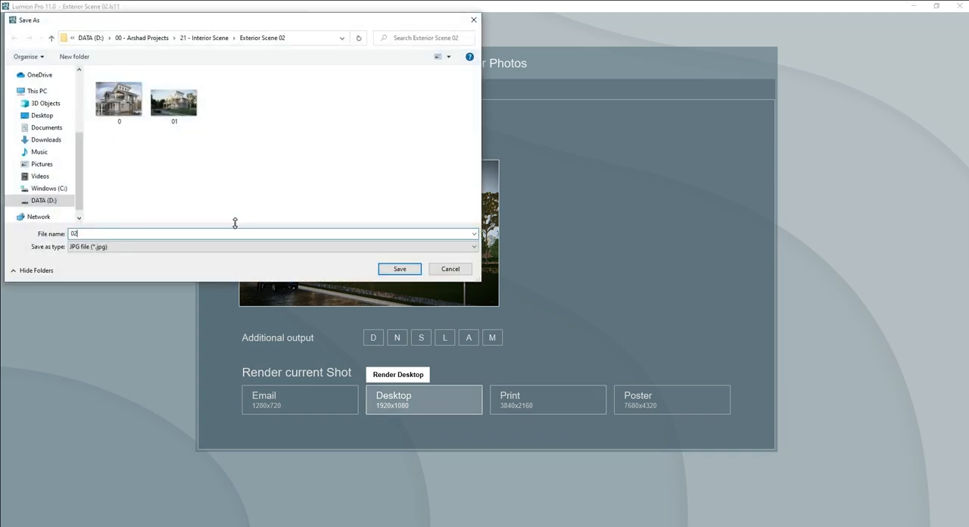
Save the 1920x1080 desktop render as 02.jpg and dismiss the completion notice.
{"action": "left_click", "coordinate": [399, 269]}
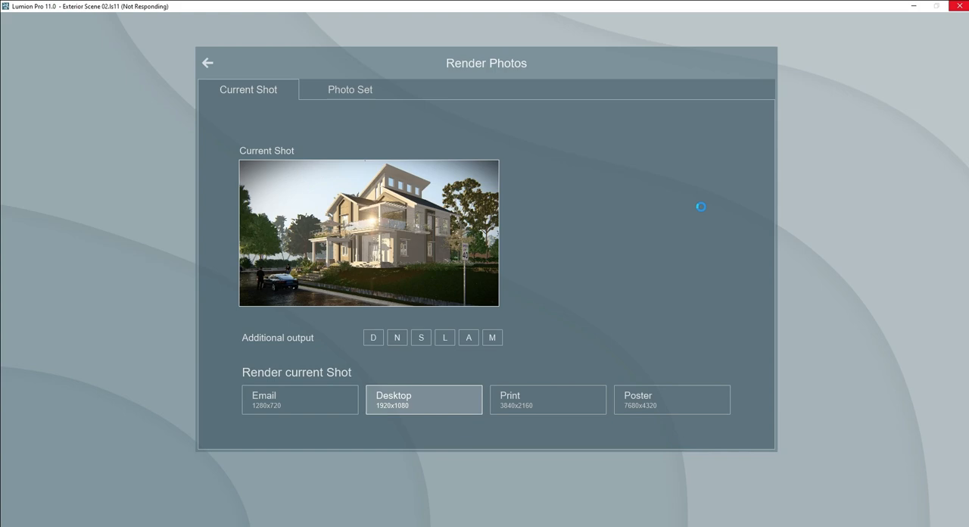
{"action": "left_click", "coordinate": [422, 399]}
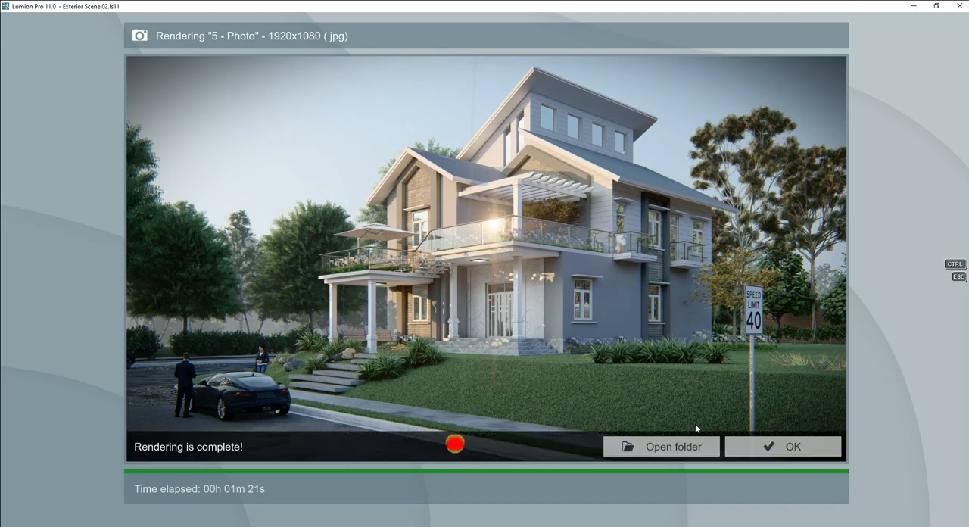
{"action": "left_click", "coordinate": [661, 446]}
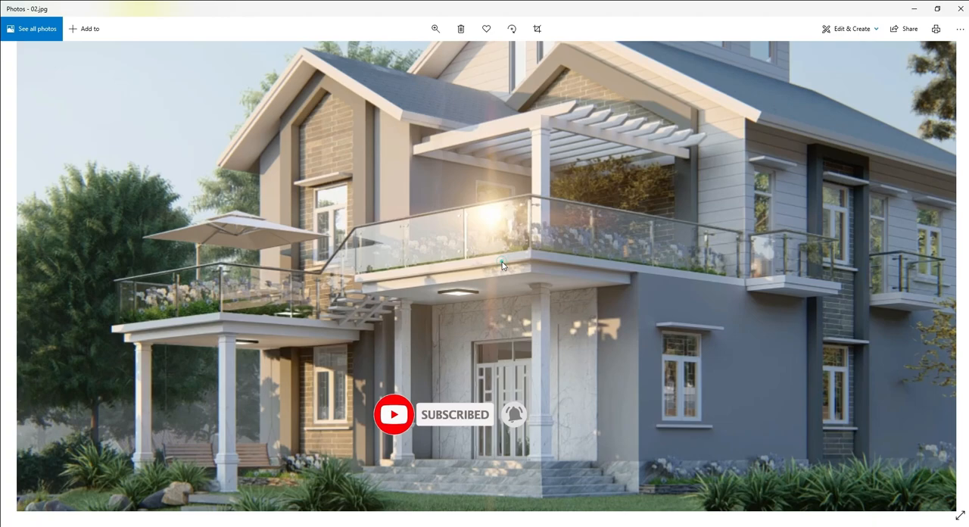
Switch the photo viewer from 02.jpg to the earlier 01.jpg render.
{"action": "left_click", "coordinate": [947, 274]}
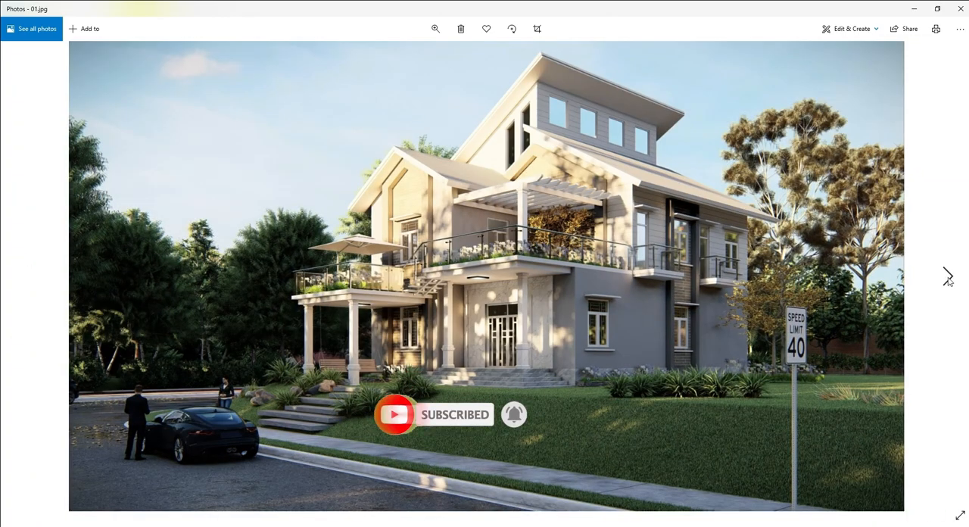
{"action": "mouse_move", "coordinate": [927, 258]}
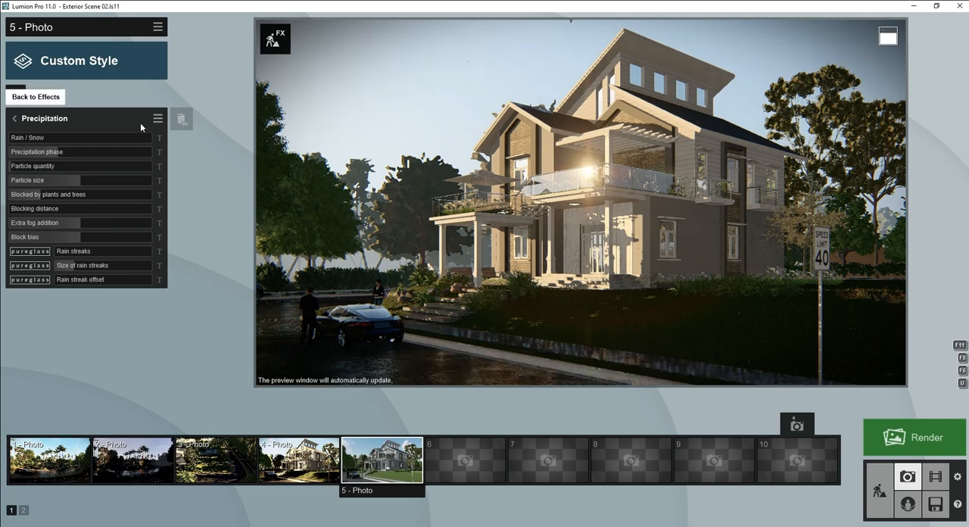
Rotate the Real Skies heading to move the sunlight off the balcony.
{"action": "left_click", "coordinate": [35, 97]}
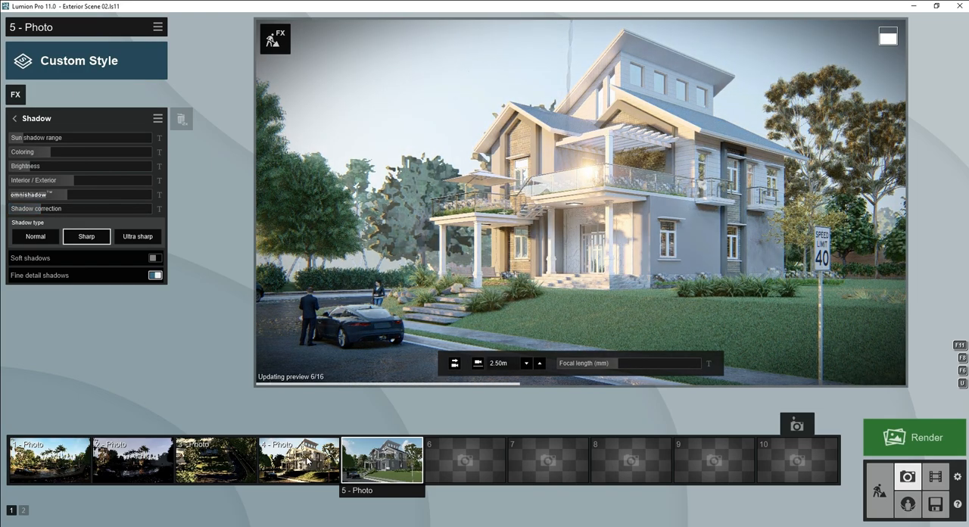
{"action": "left_click", "coordinate": [298, 460]}
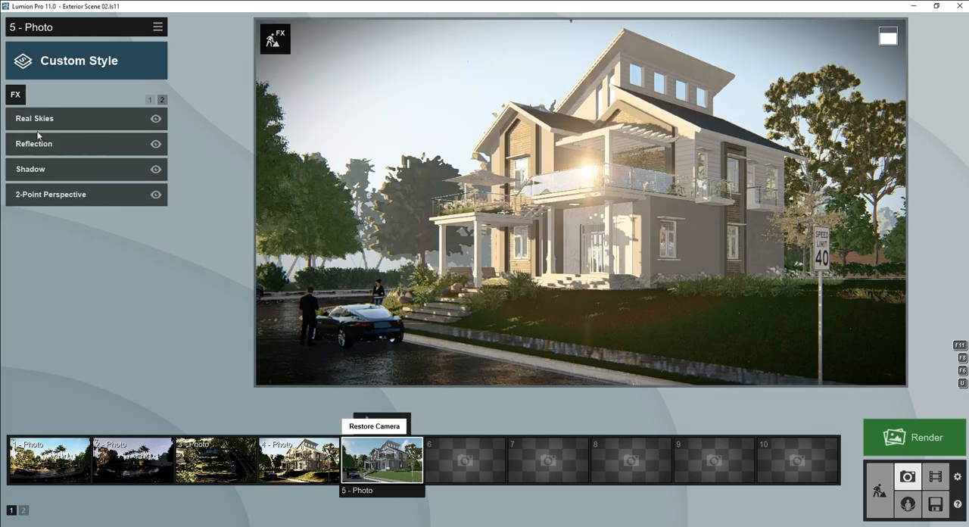
{"action": "left_click", "coordinate": [34, 118]}
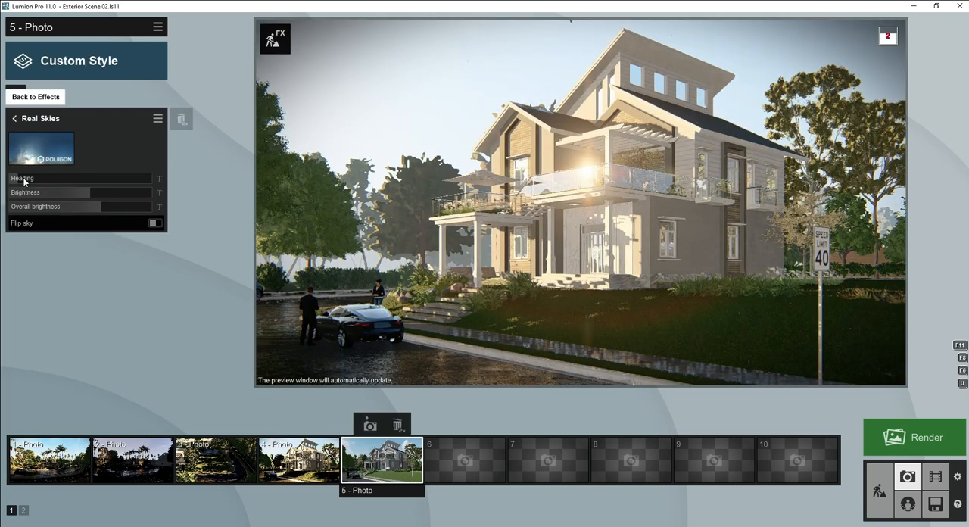
{"action": "left_click_drag", "start_coordinate": [84, 178], "coordinate": [38, 178]}
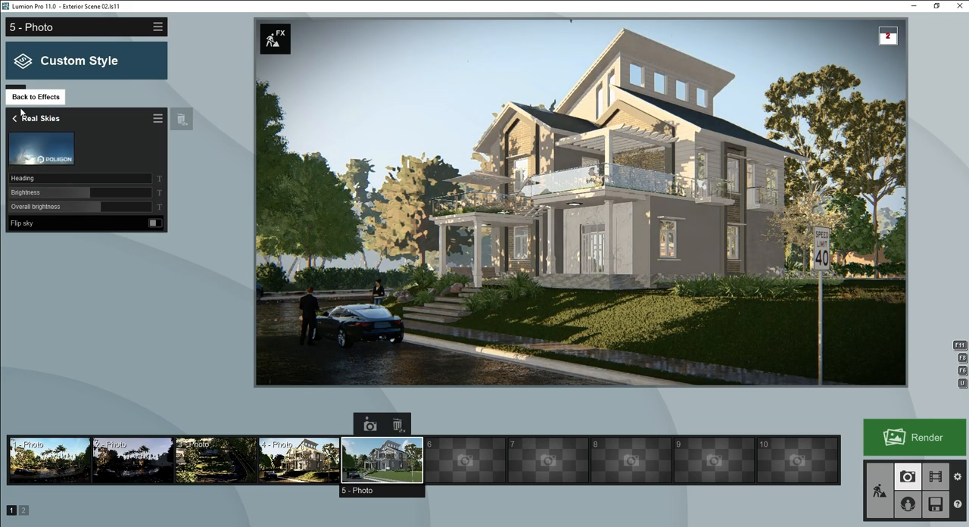
{"action": "left_click", "coordinate": [34, 96]}
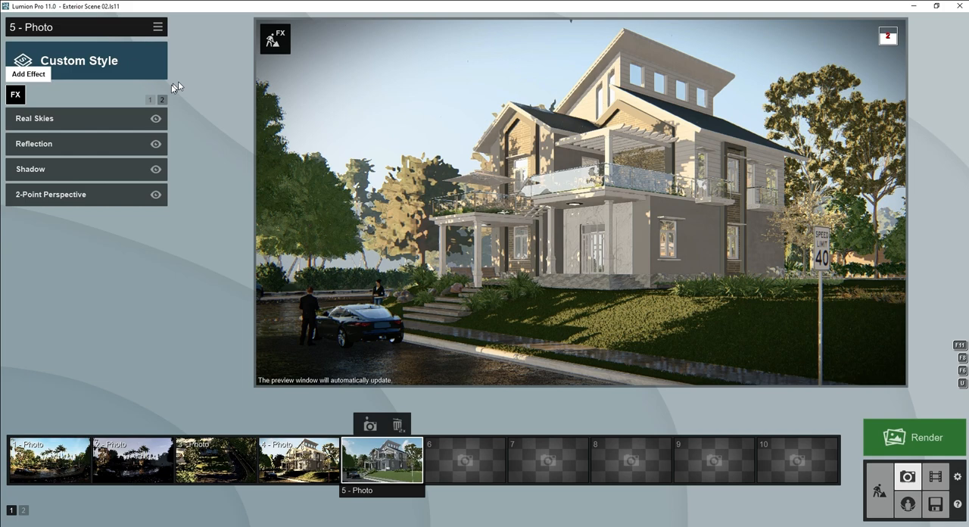
Hide the Lens Flare effect and adjust the Exposure slider.
{"action": "left_click", "coordinate": [149, 100]}
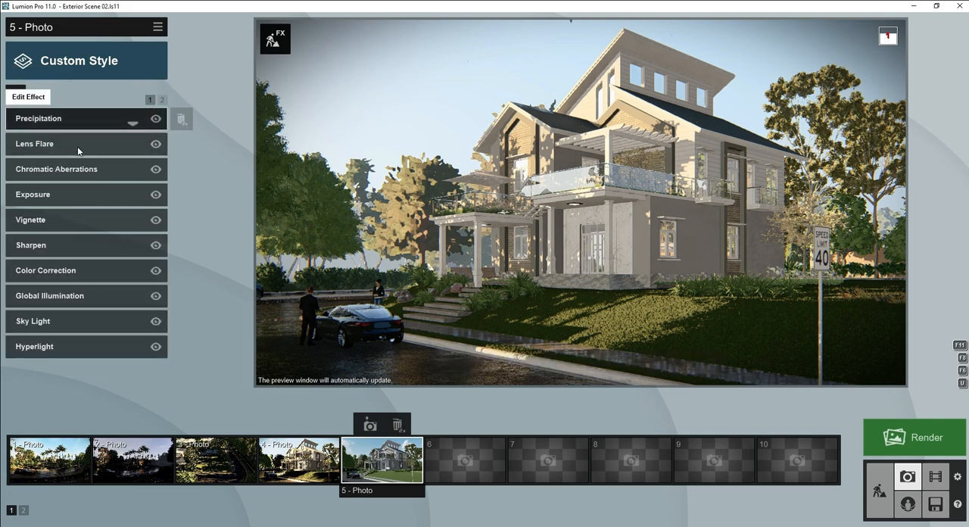
{"action": "left_click", "coordinate": [155, 144]}
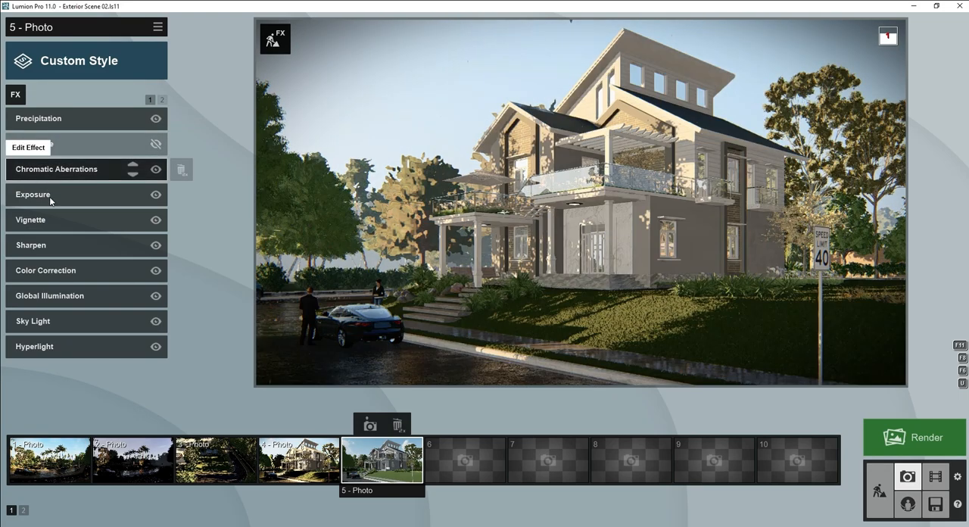
{"action": "left_click", "coordinate": [28, 147]}
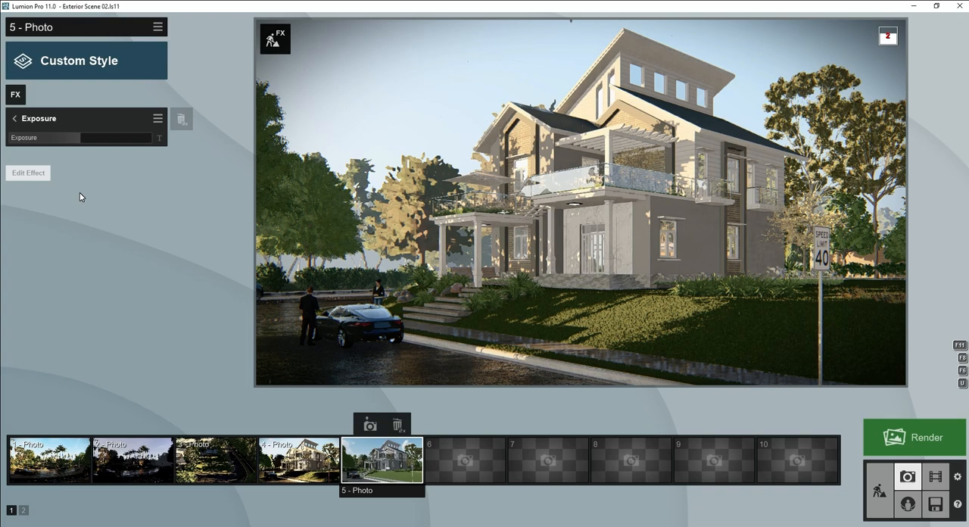
{"action": "left_click_drag", "start_coordinate": [41, 137], "coordinate": [83, 137]}
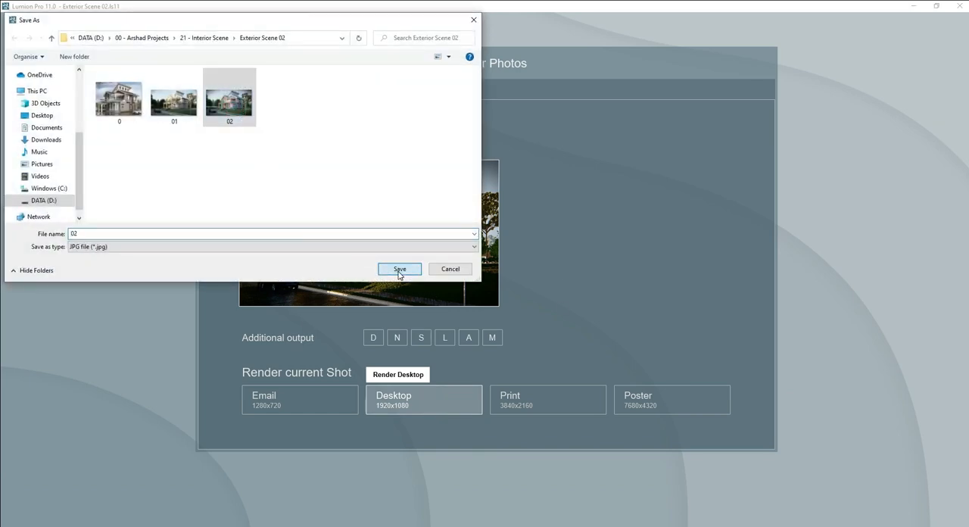
Re-render the restyled shot at desktop size and save it over 02.
{"action": "left_click", "coordinate": [399, 268]}
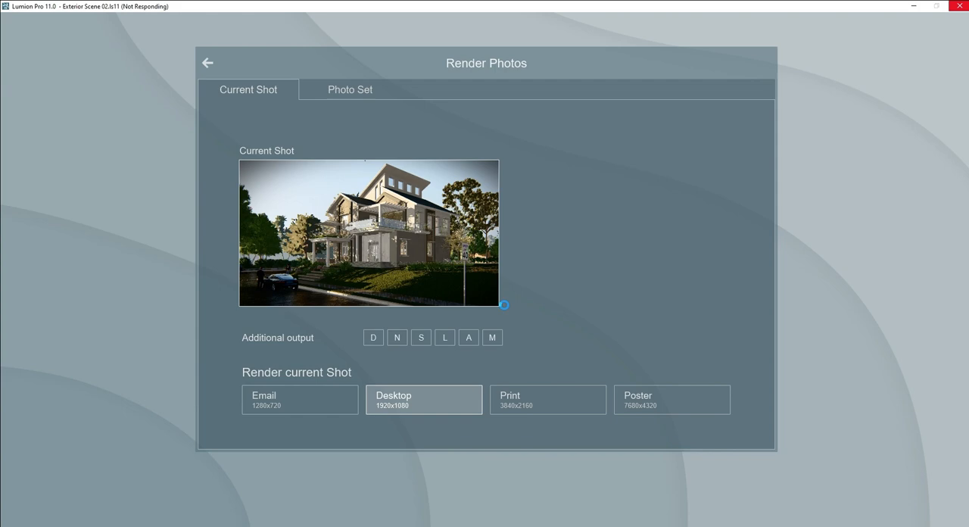
{"action": "left_click", "coordinate": [422, 399]}
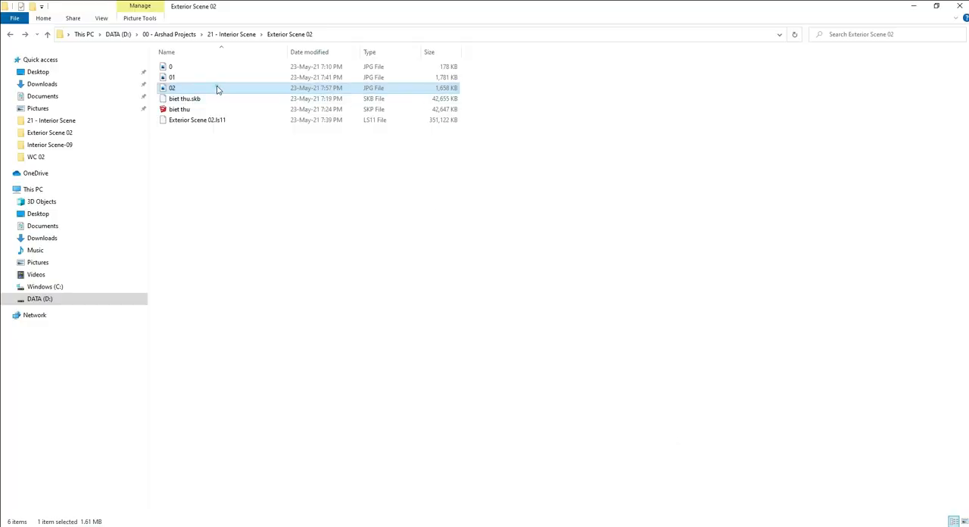
Open the new 02.jpg render from the Exterior Scene 02 folder.
{"action": "double_click", "coordinate": [171, 88]}
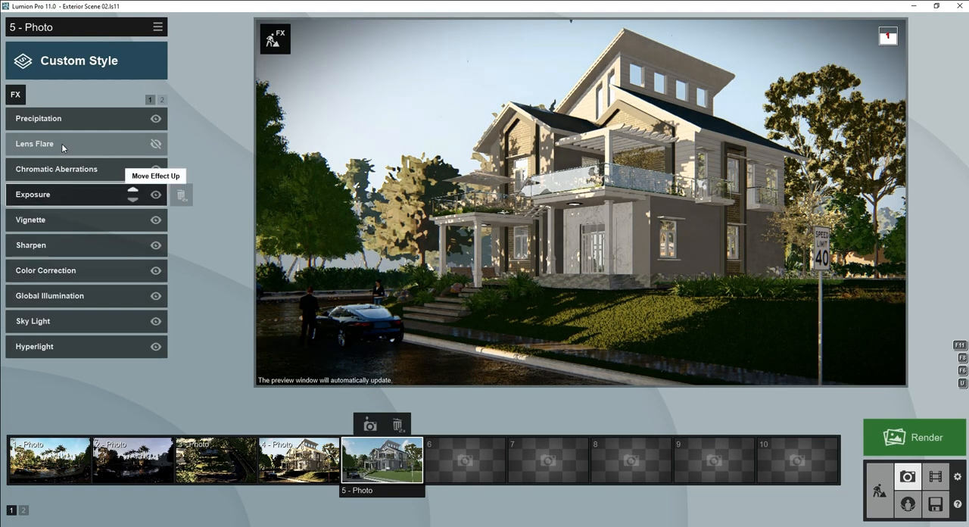
Change the rain's Extra fog addition and re-render the shot at desktop size as 02.
{"action": "left_click", "coordinate": [38, 118]}
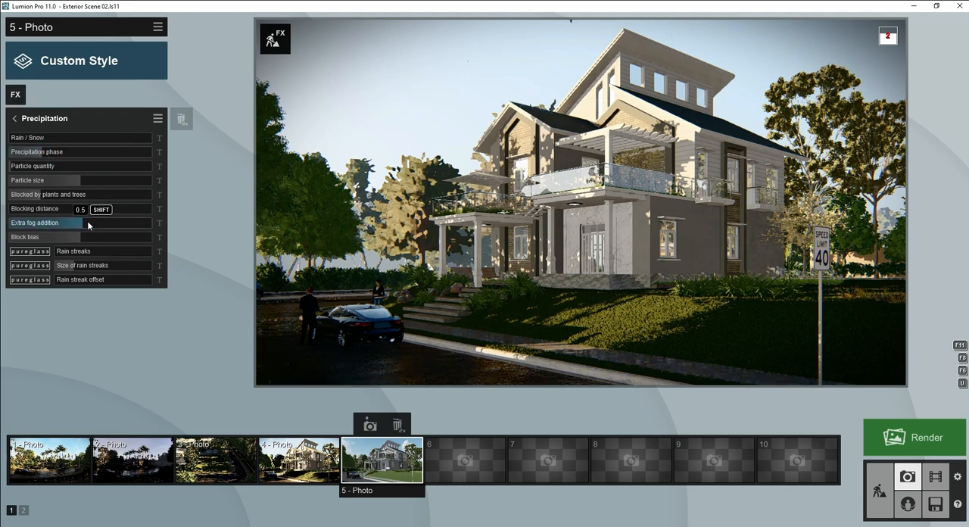
{"action": "left_click", "coordinate": [13, 118]}
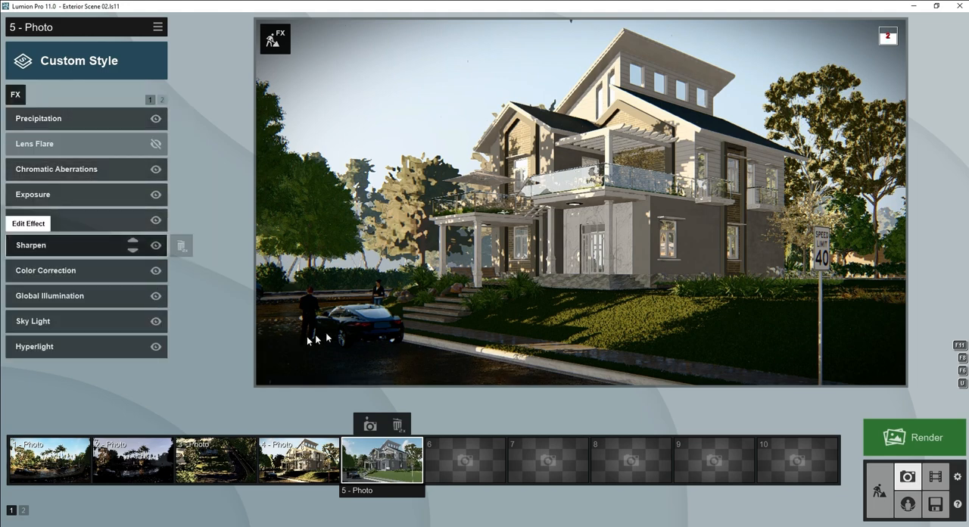
{"action": "left_click", "coordinate": [30, 244]}
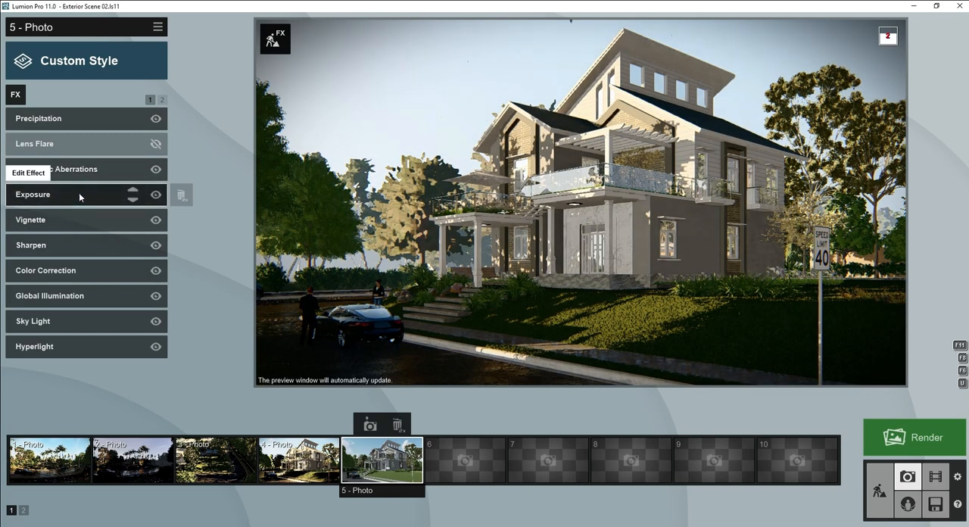
{"action": "left_click", "coordinate": [32, 194]}
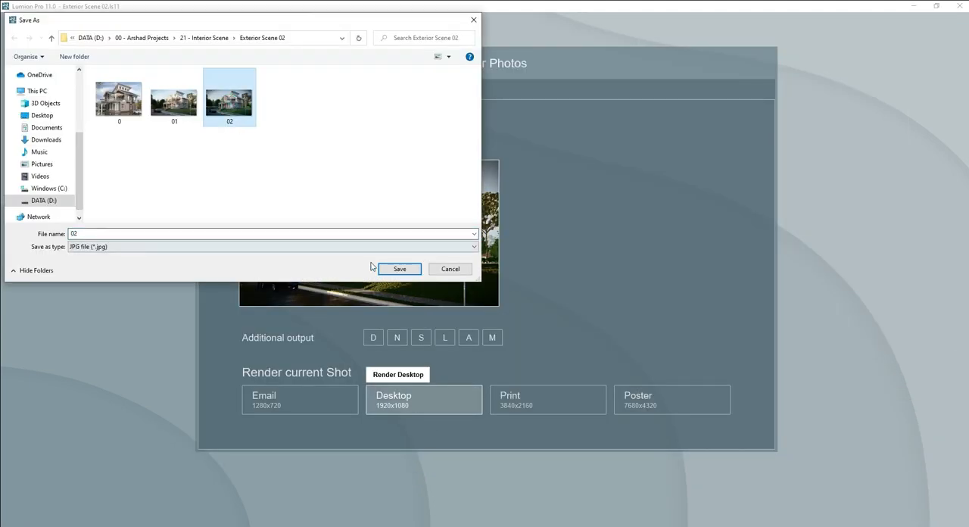
{"action": "left_click", "coordinate": [399, 269]}
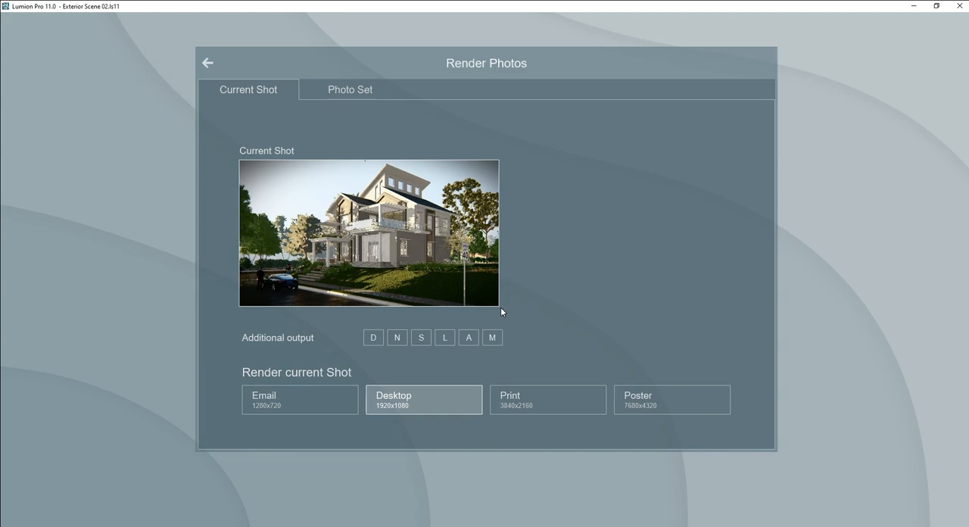
{"action": "left_click", "coordinate": [423, 399]}
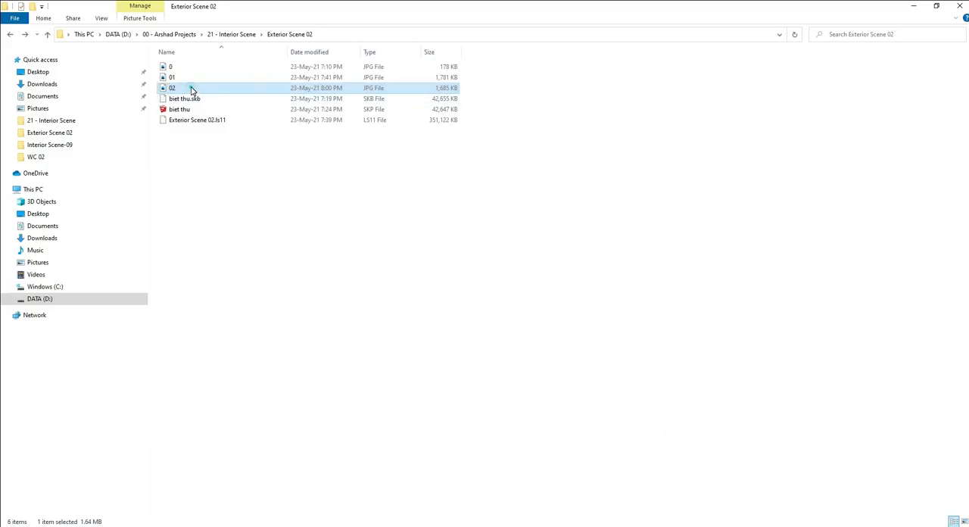
Open the rendered 02.jpg from File Explorer to review it.
{"action": "double_click", "coordinate": [172, 88]}
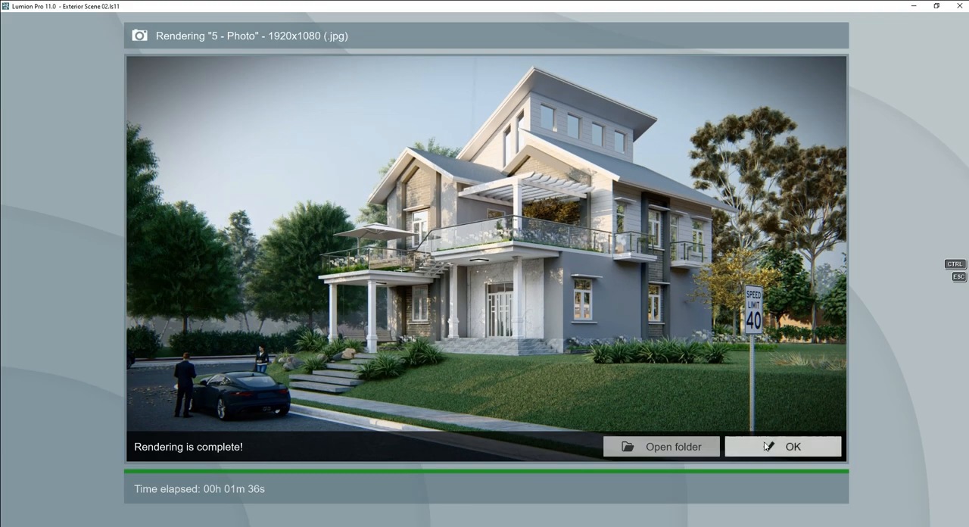
Re-tune Exposure, re-render at 1920x1080 over 02.jpg, and open the output folder.
{"action": "left_click", "coordinate": [782, 446]}
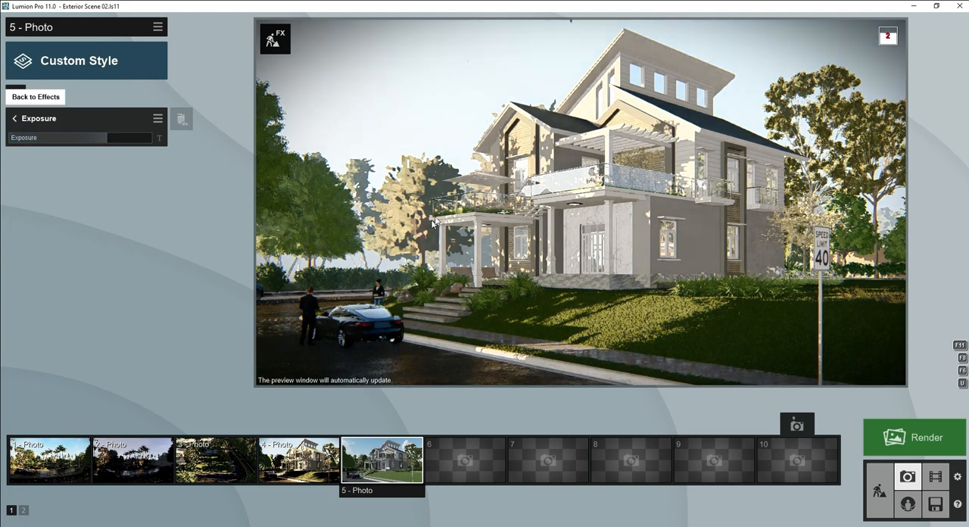
{"action": "left_click", "coordinate": [35, 96]}
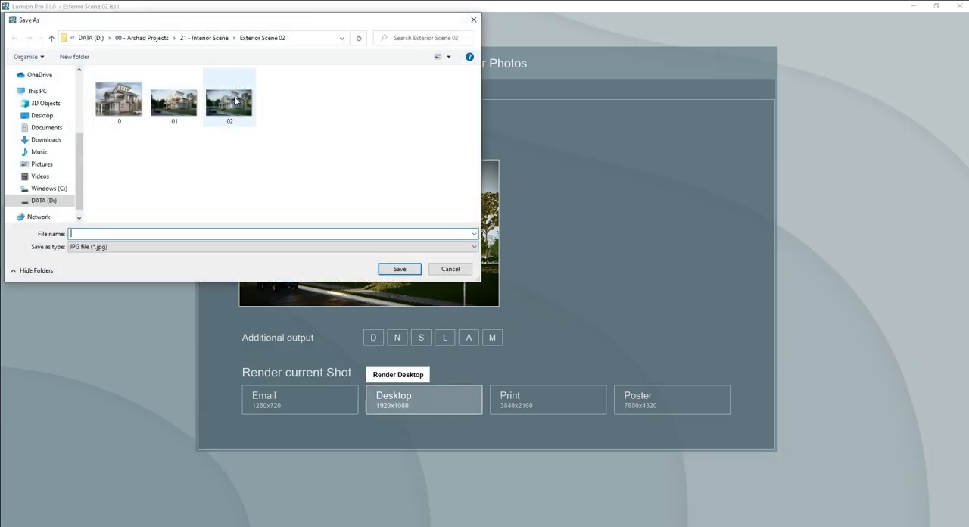
{"action": "left_click", "coordinate": [449, 268]}
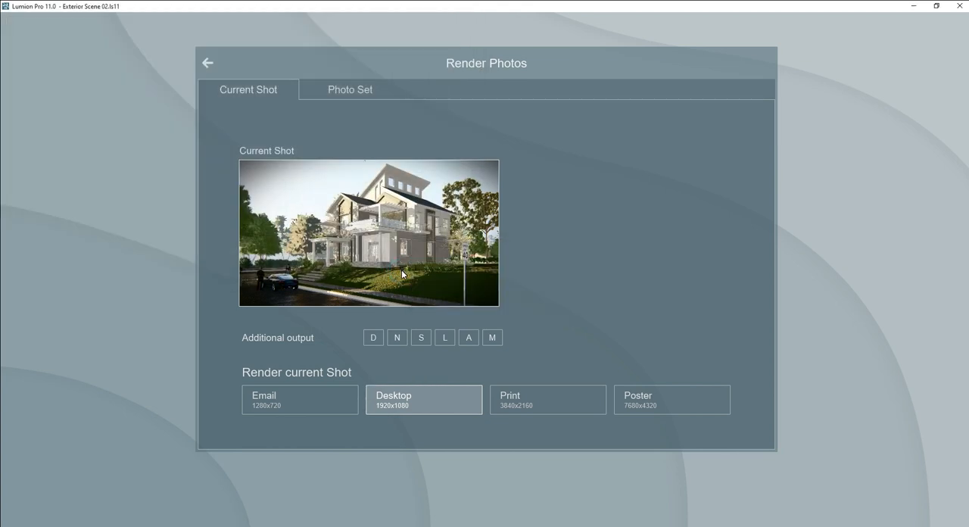
{"action": "left_click", "coordinate": [423, 399]}
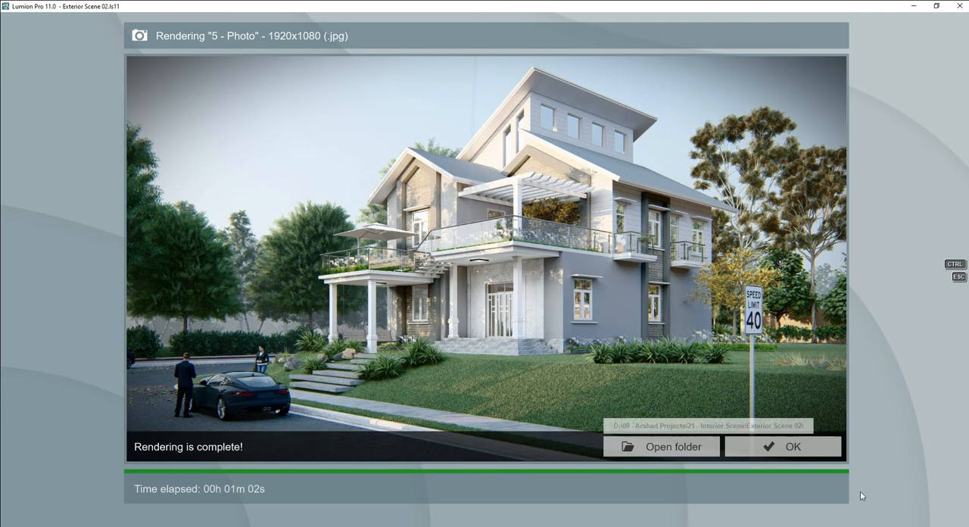
{"action": "left_click", "coordinate": [660, 446]}
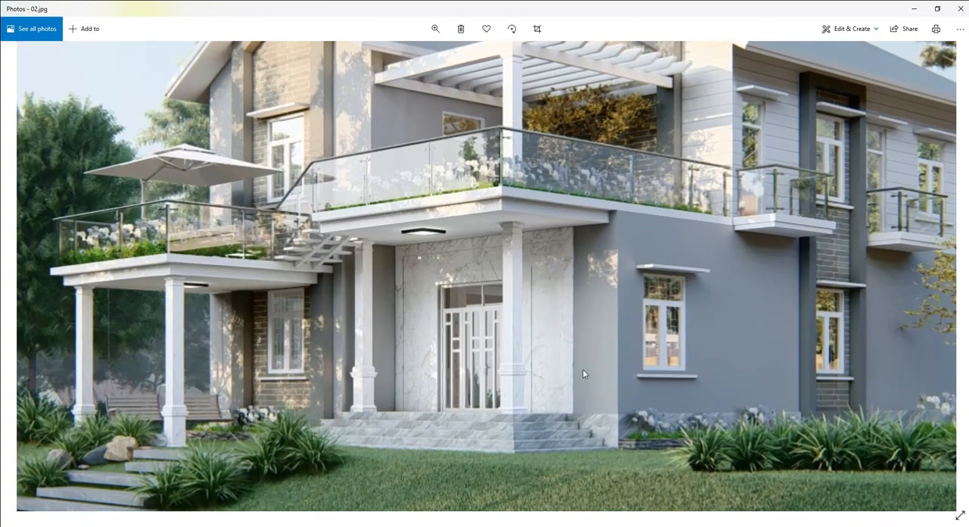
Step back in Photos to compare render 02 with the earlier 01 image.
{"action": "left_click", "coordinate": [26, 280]}
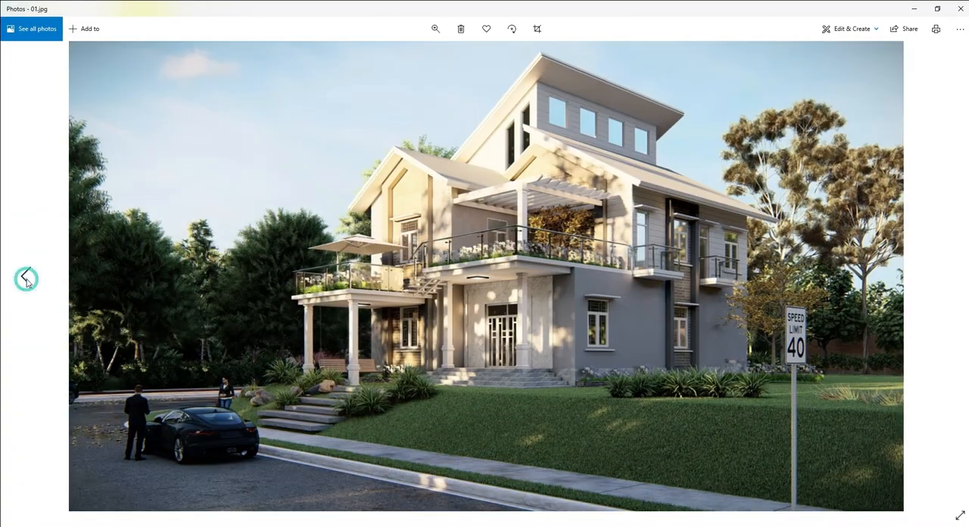
{"action": "left_click", "coordinate": [25, 278]}
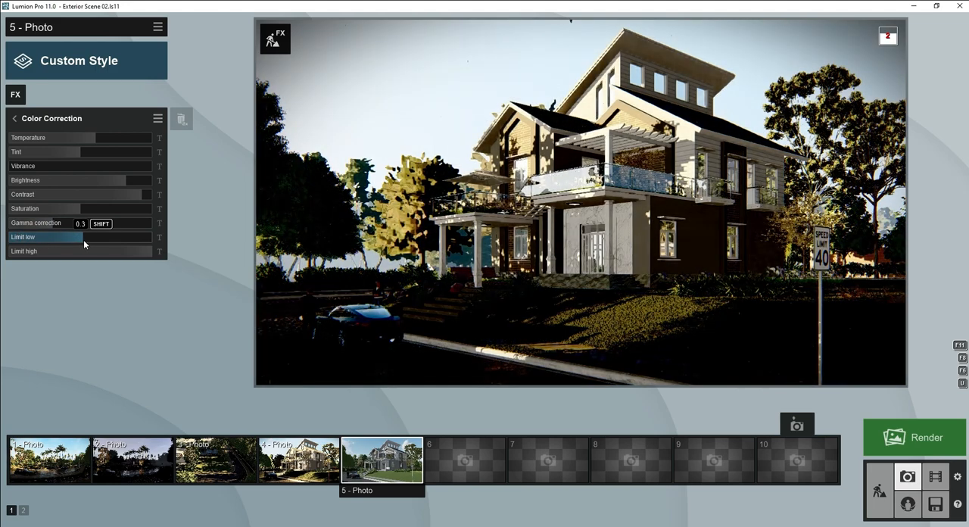
Lower the Color Correction low limit and re-render at desktop size over 02.
{"action": "left_click_drag", "start_coordinate": [76, 237], "coordinate": [30, 237]}
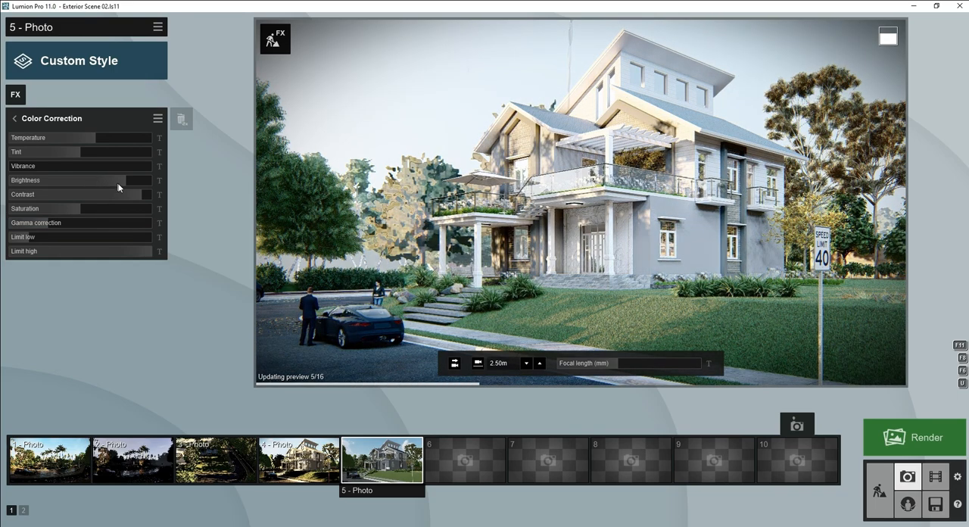
{"action": "left_click", "coordinate": [146, 194]}
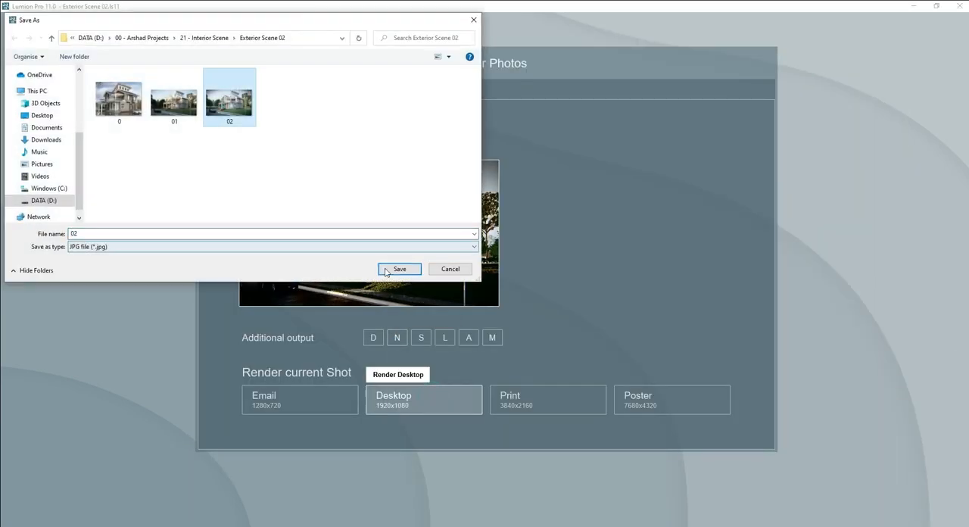
{"action": "left_click", "coordinate": [399, 268]}
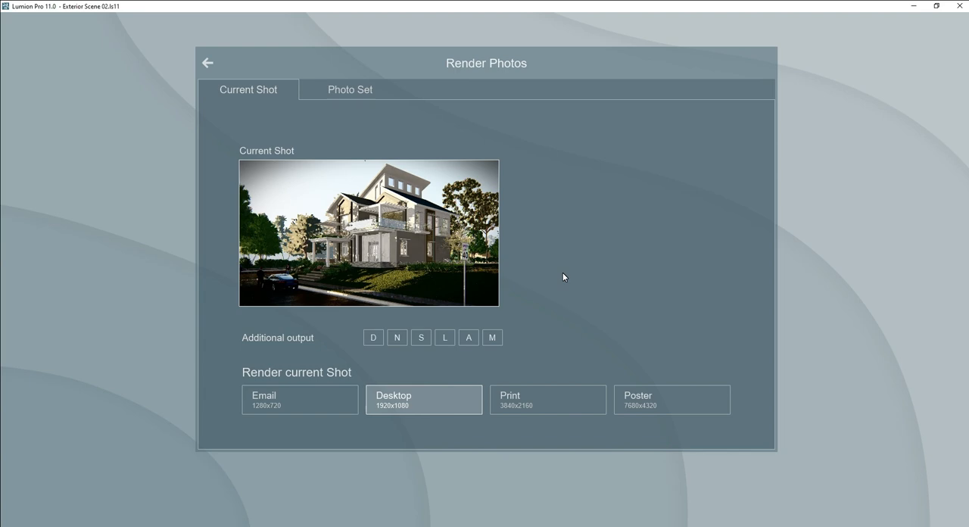
{"action": "left_click", "coordinate": [423, 399]}
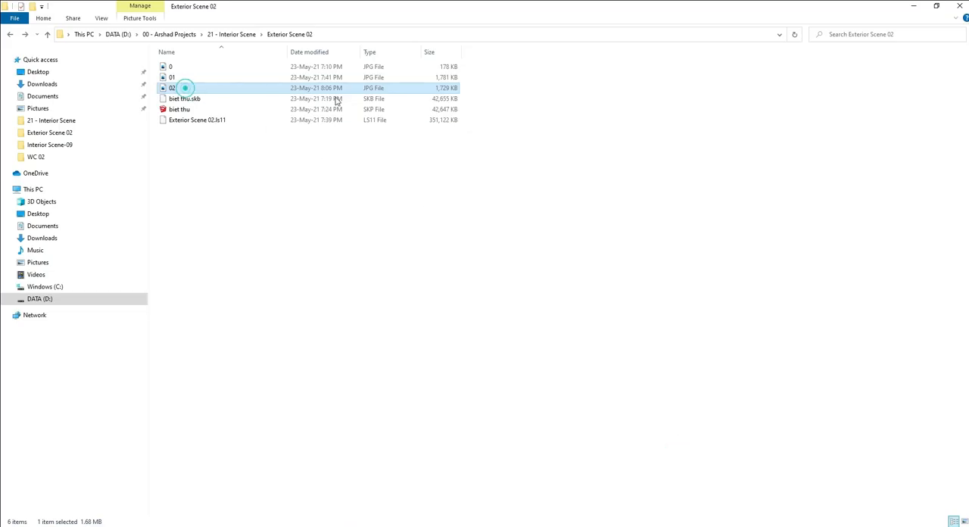
Open the re-rendered 02.jpg in Photos and view the full image.
{"action": "double_click", "coordinate": [172, 88]}
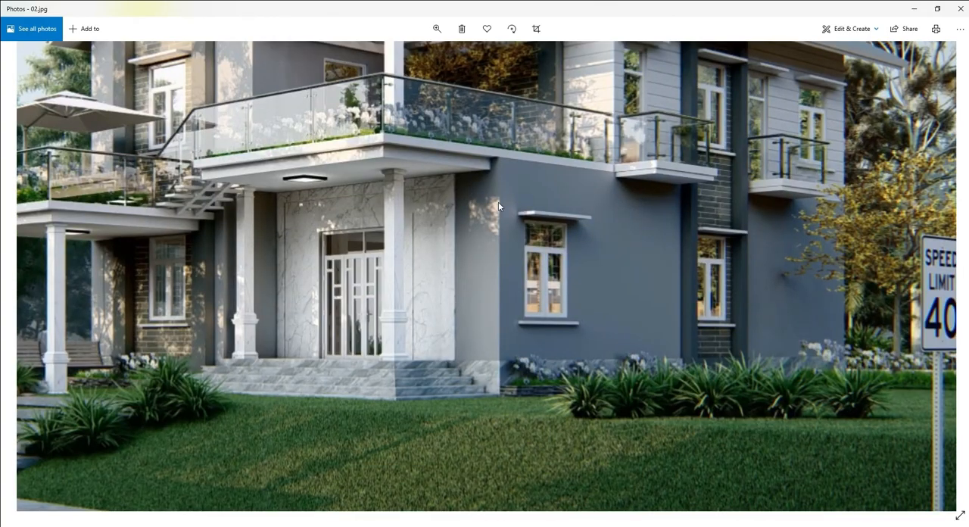
{"action": "left_click", "coordinate": [437, 29]}
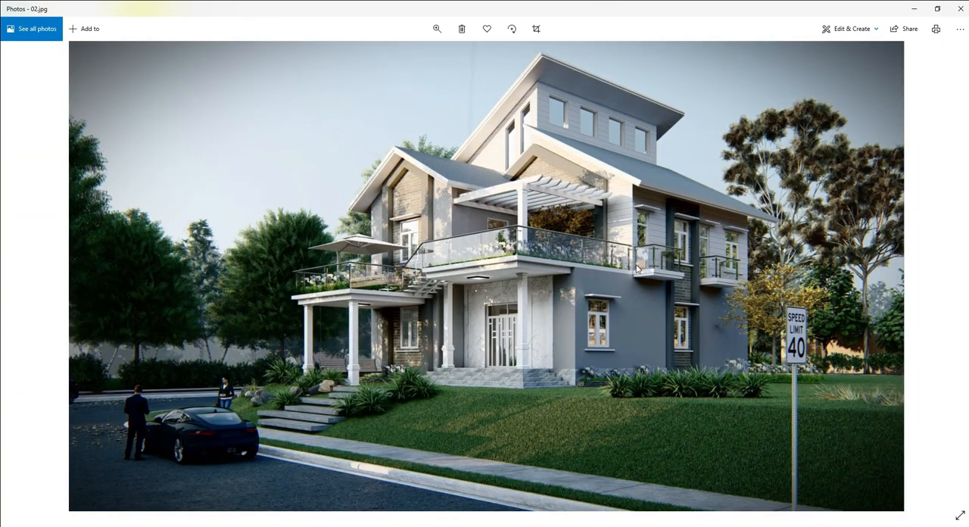
{"action": "mouse_move", "coordinate": [680, 240]}
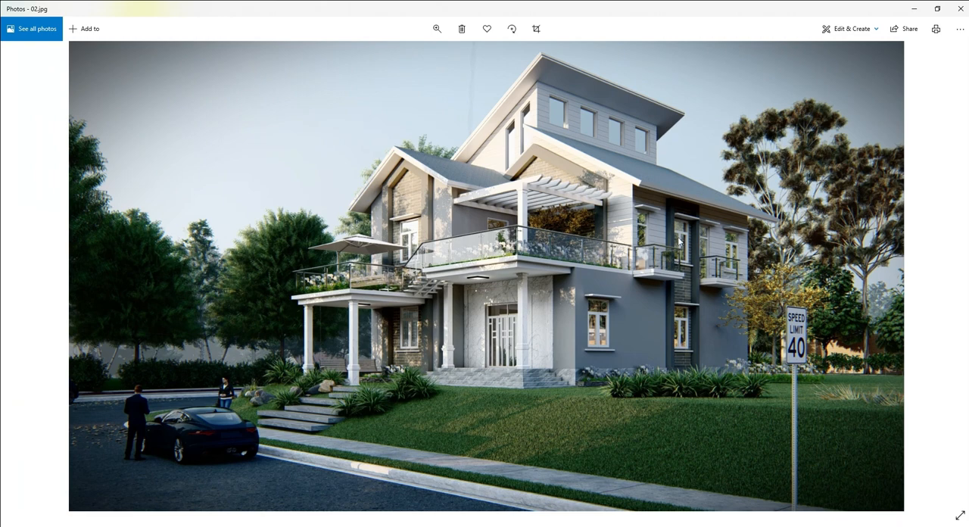
{"action": "mouse_move", "coordinate": [658, 422]}
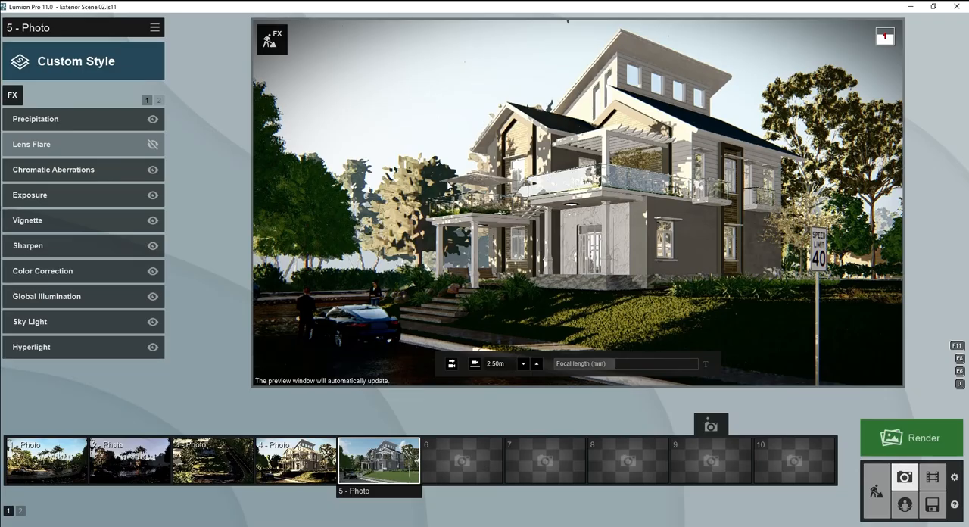
Add the Sun effect to shot 5 from the effect catalogue.
{"action": "left_click", "coordinate": [12, 95]}
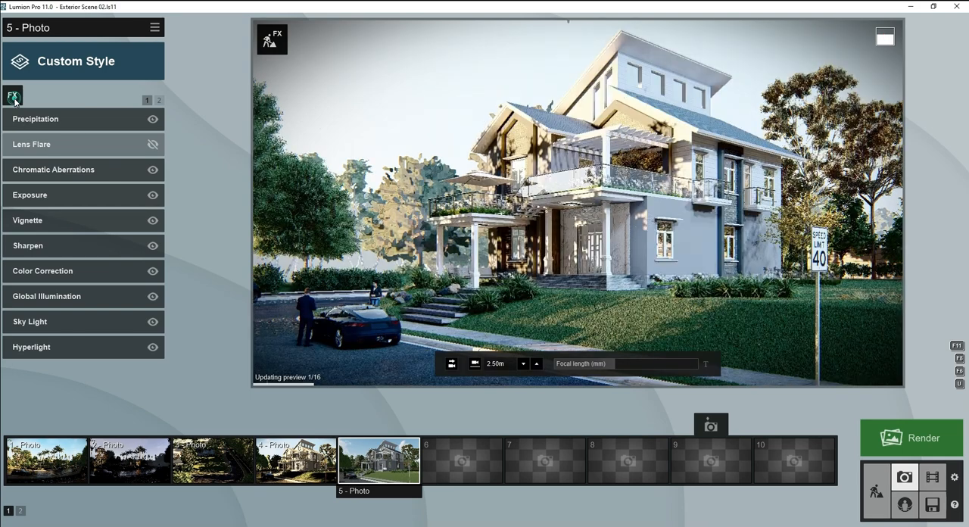
{"action": "left_click", "coordinate": [13, 96]}
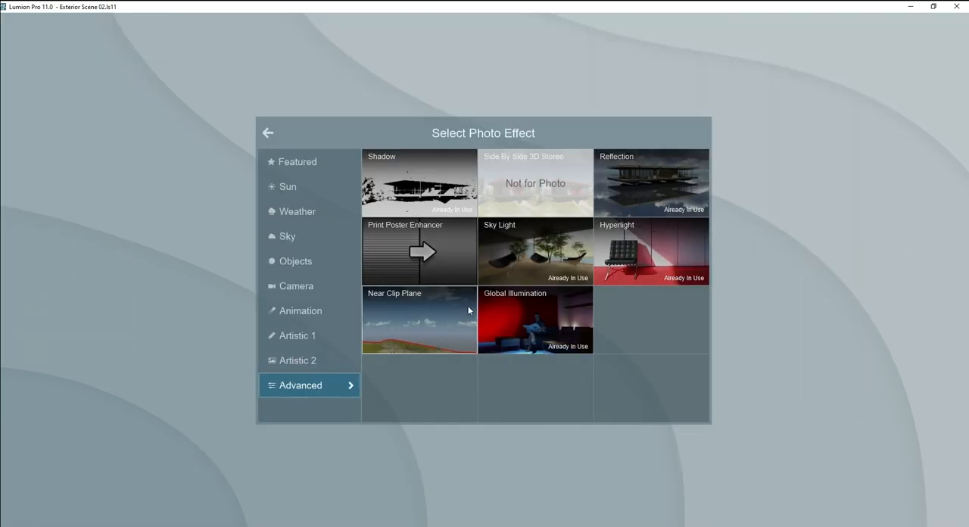
{"action": "left_click", "coordinate": [287, 186]}
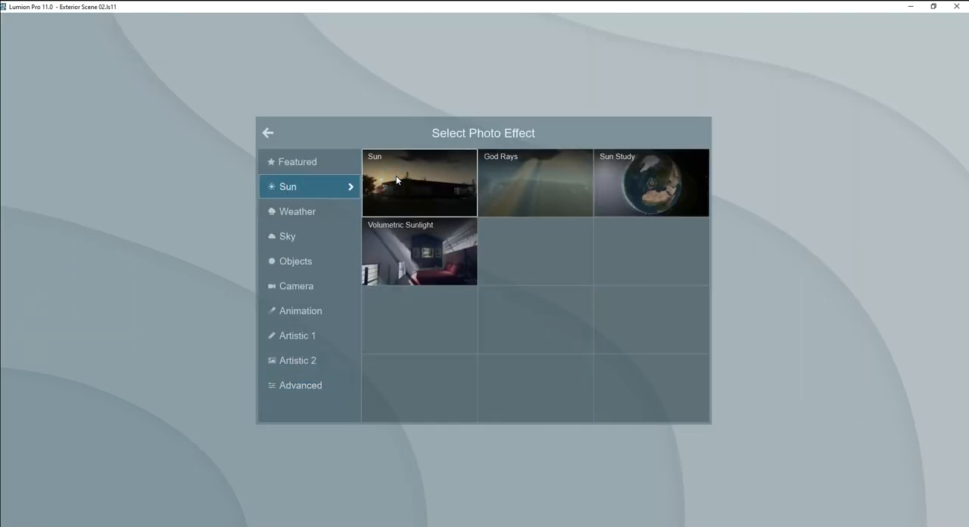
{"action": "left_click", "coordinate": [418, 184]}
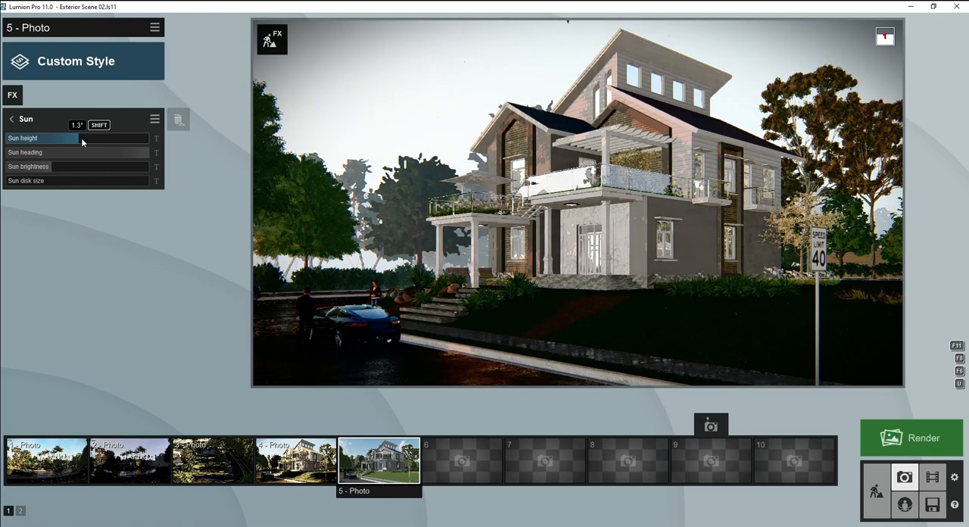
Set the sun height to about 6.3° and adjust the sun heading.
{"action": "left_click_drag", "start_coordinate": [46, 138], "coordinate": [87, 138]}
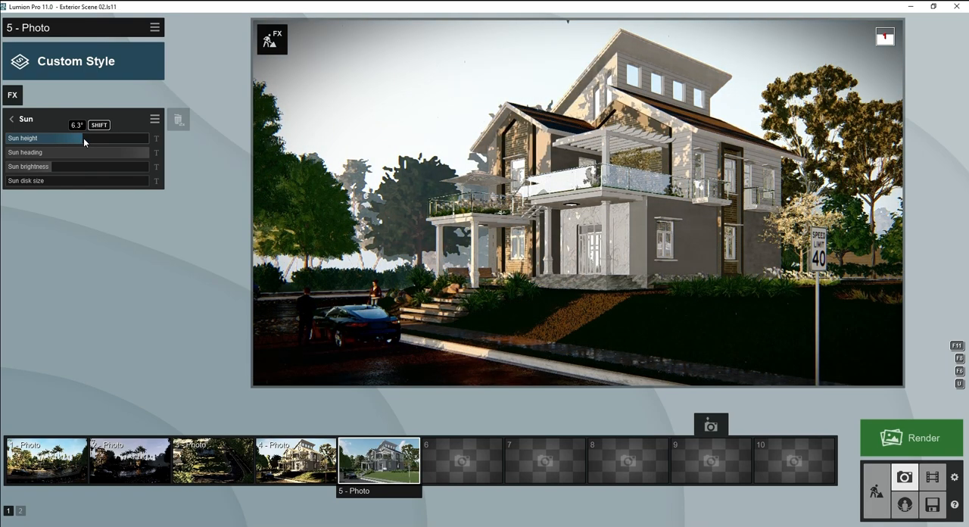
{"action": "left_click_drag", "start_coordinate": [43, 137], "coordinate": [60, 138]}
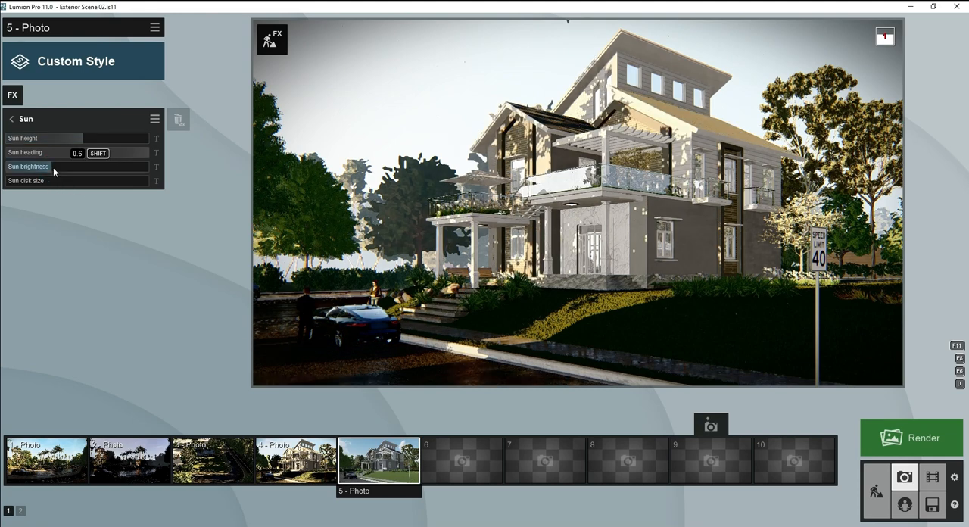
{"action": "left_click_drag", "start_coordinate": [53, 152], "coordinate": [68, 152]}
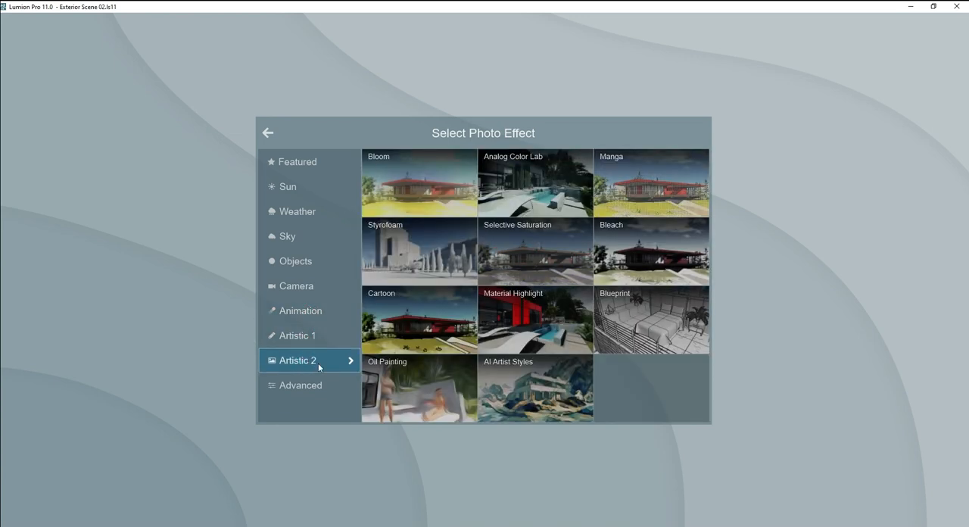
Add Print Poster Enhancer, render at 3840x2160 as 03.jpg, and open it.
{"action": "left_click", "coordinate": [300, 384]}
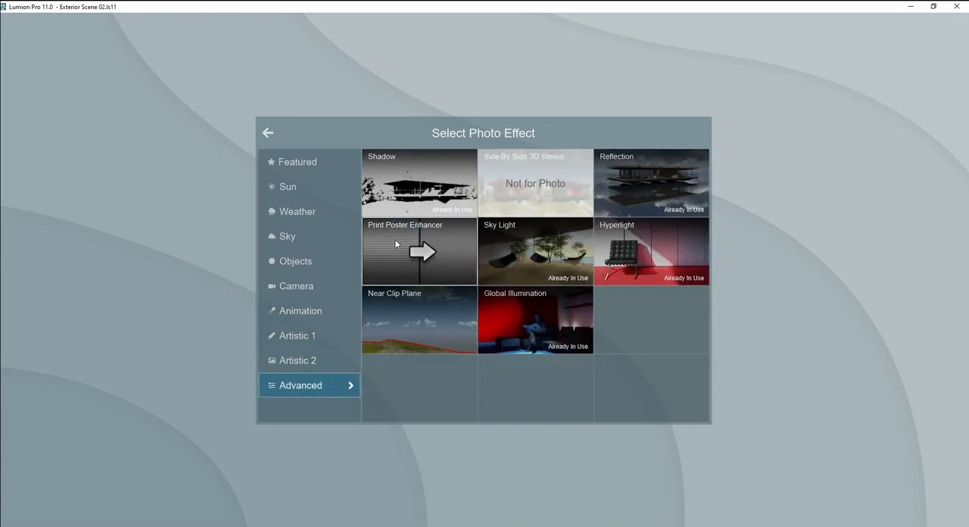
{"action": "left_click", "coordinate": [418, 250]}
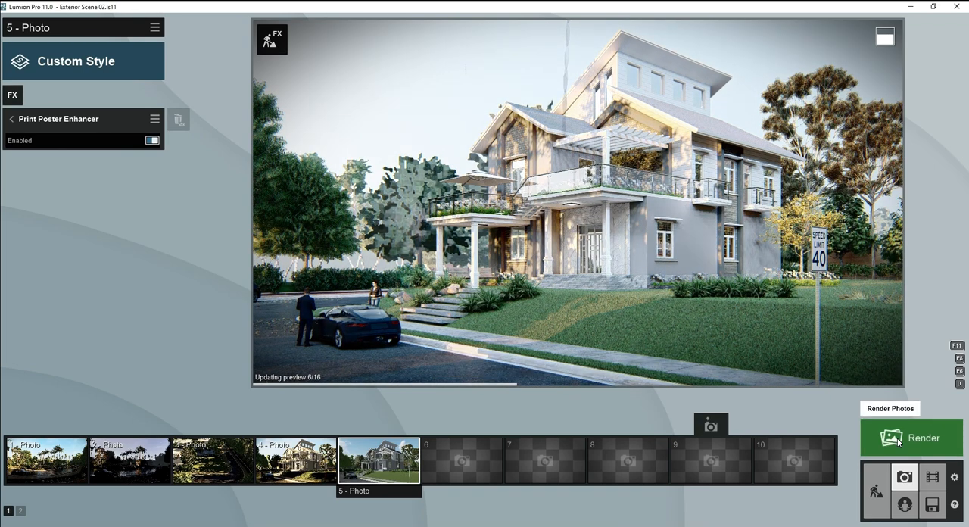
{"action": "left_click", "coordinate": [911, 437]}
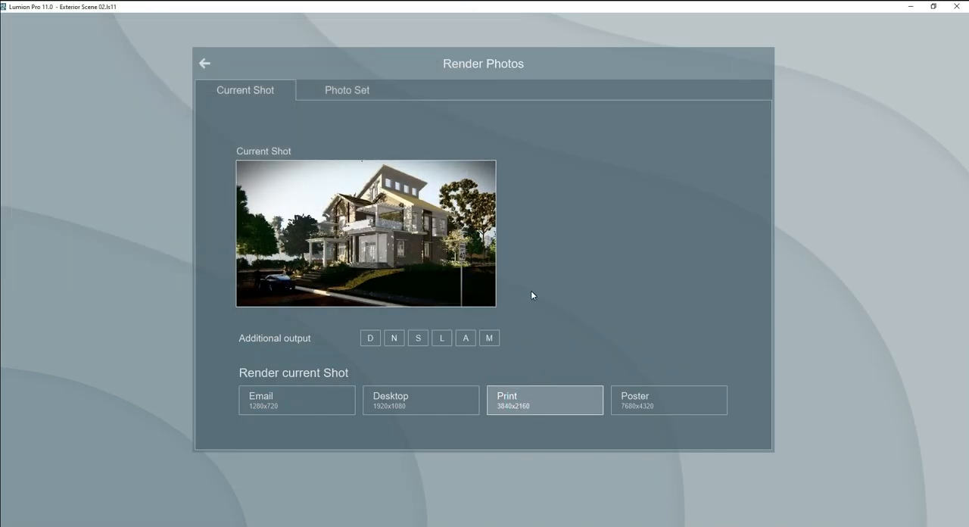
{"action": "left_click", "coordinate": [543, 399]}
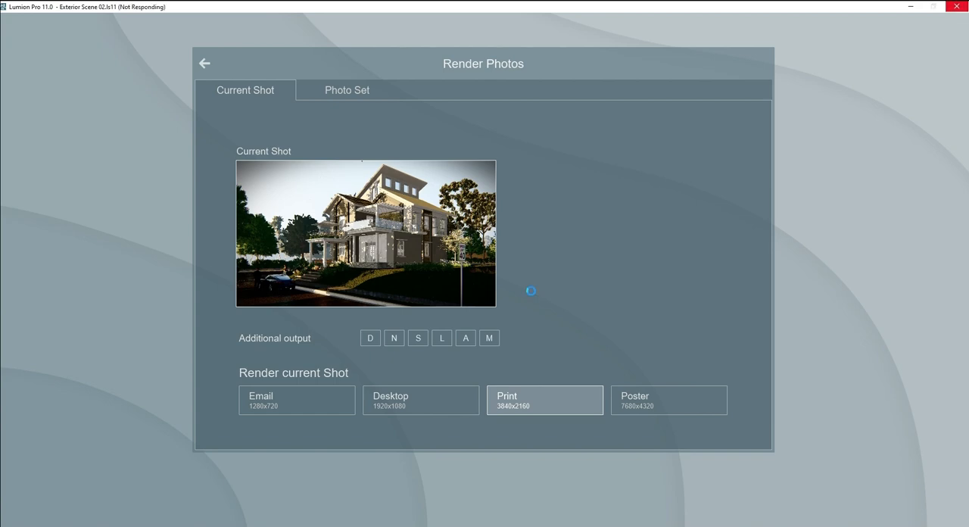
{"action": "left_click", "coordinate": [543, 400]}
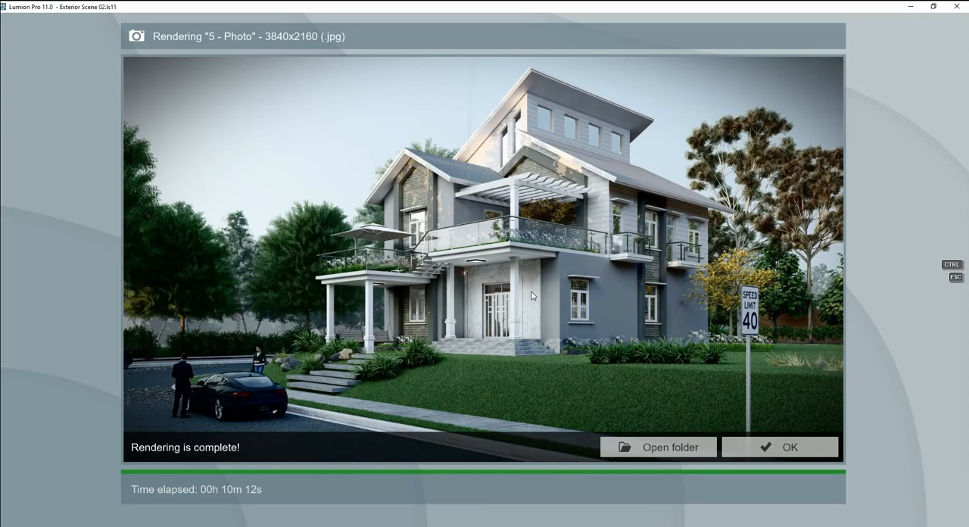
{"action": "left_click", "coordinate": [657, 446]}
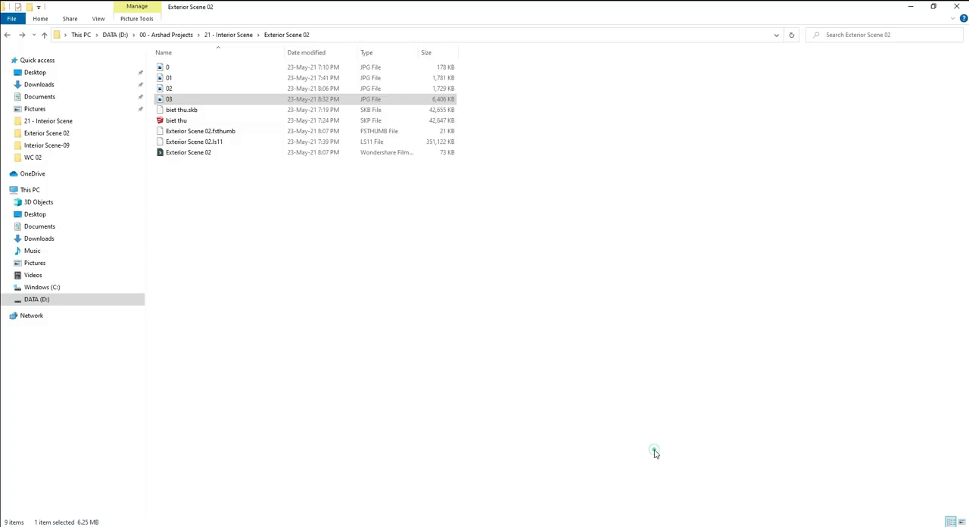
{"action": "double_click", "coordinate": [168, 99]}
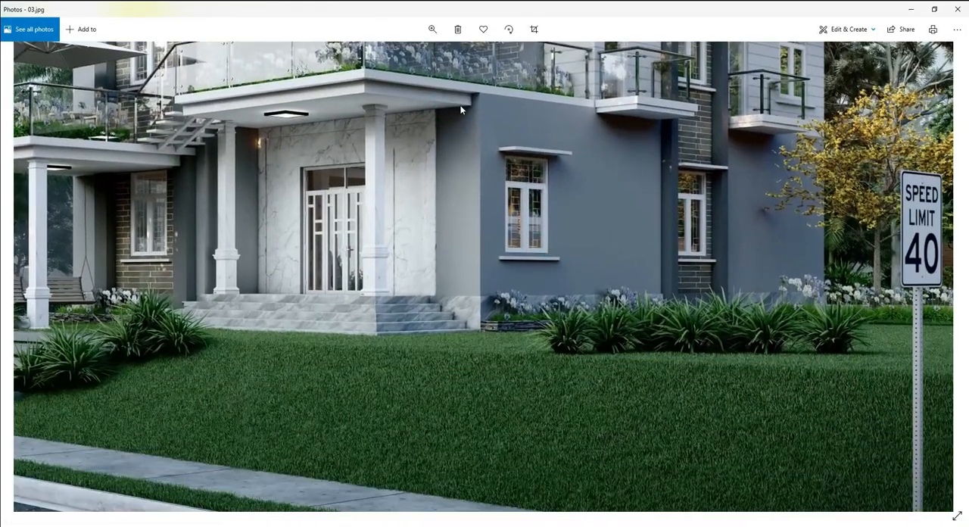